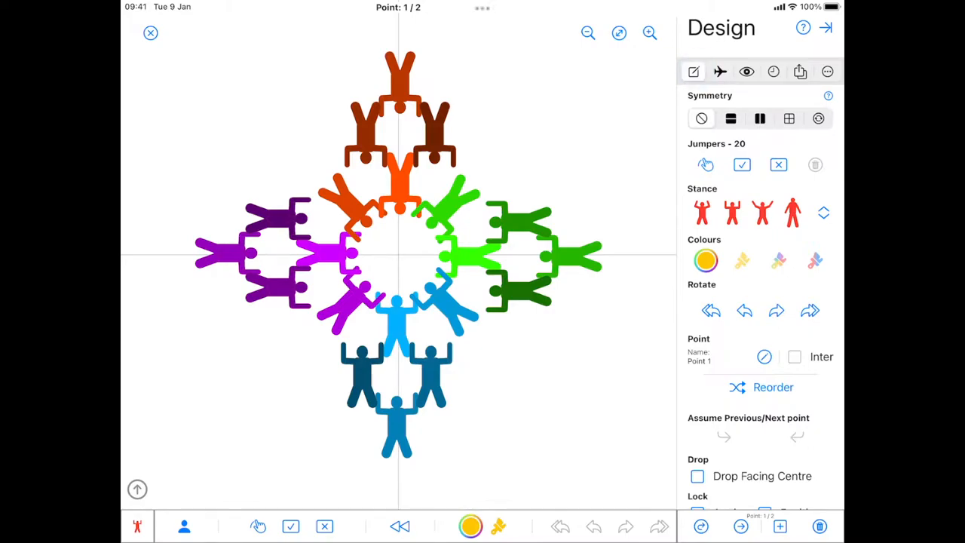
- Enter slotting mode for the 20-way formation and show its Planes section
{"action": "left_click", "coordinate": [719, 70]}
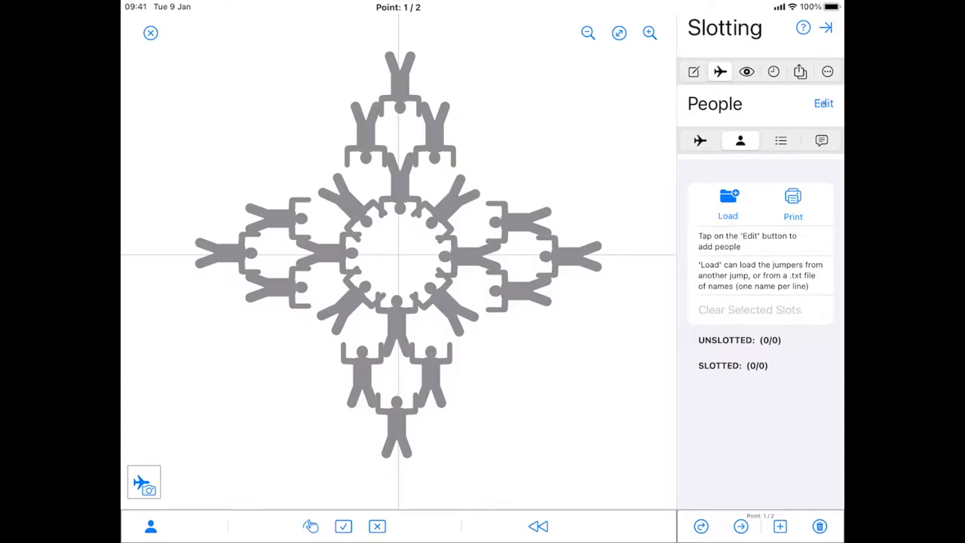
{"action": "left_click", "coordinate": [700, 140]}
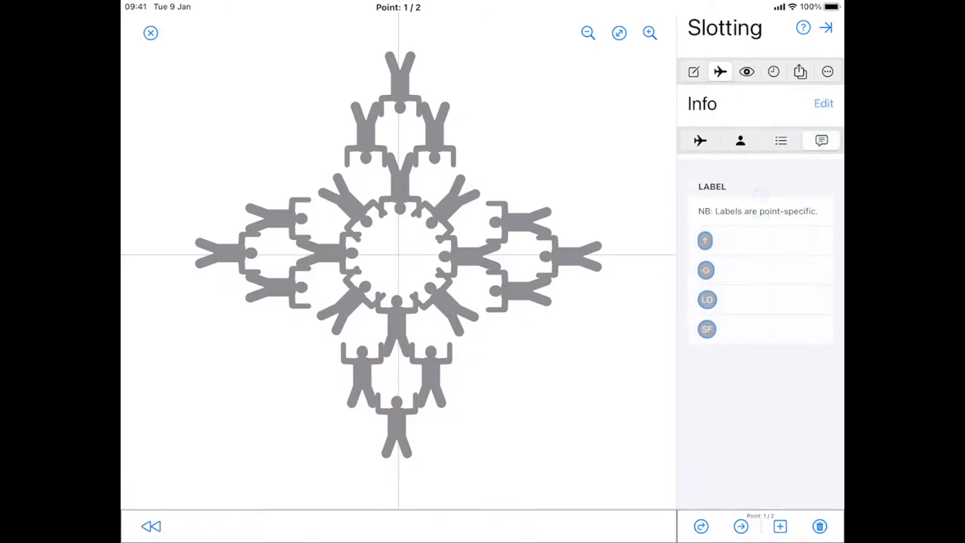
{"action": "left_click", "coordinate": [700, 140]}
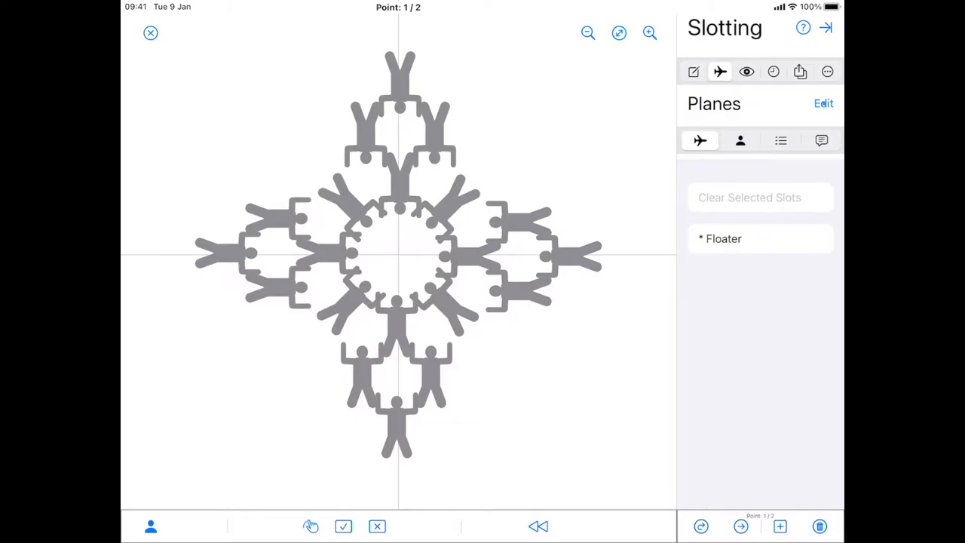
- Add a 17-slot Caravan and a 15-slot G92 as the jump's two planes
{"action": "left_click", "coordinate": [823, 103]}
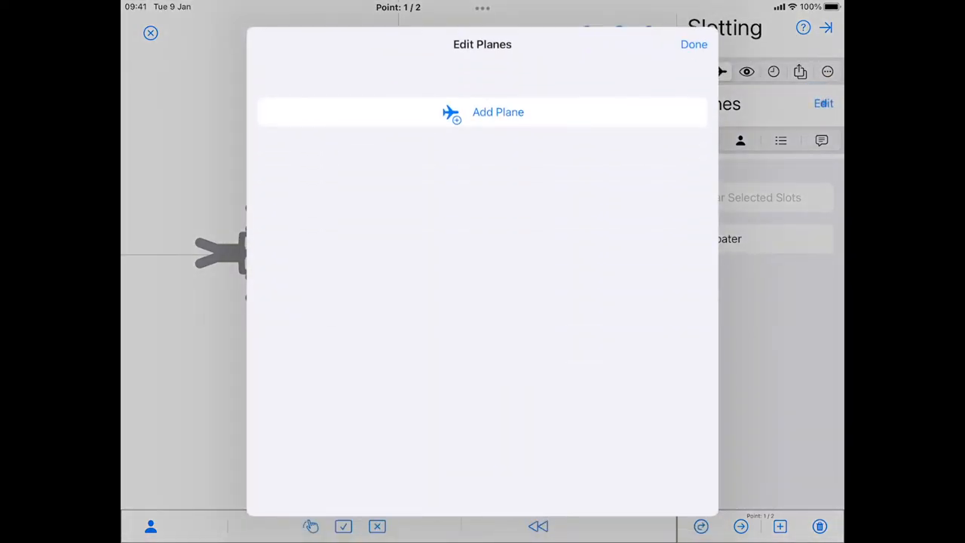
{"action": "left_click", "coordinate": [498, 112]}
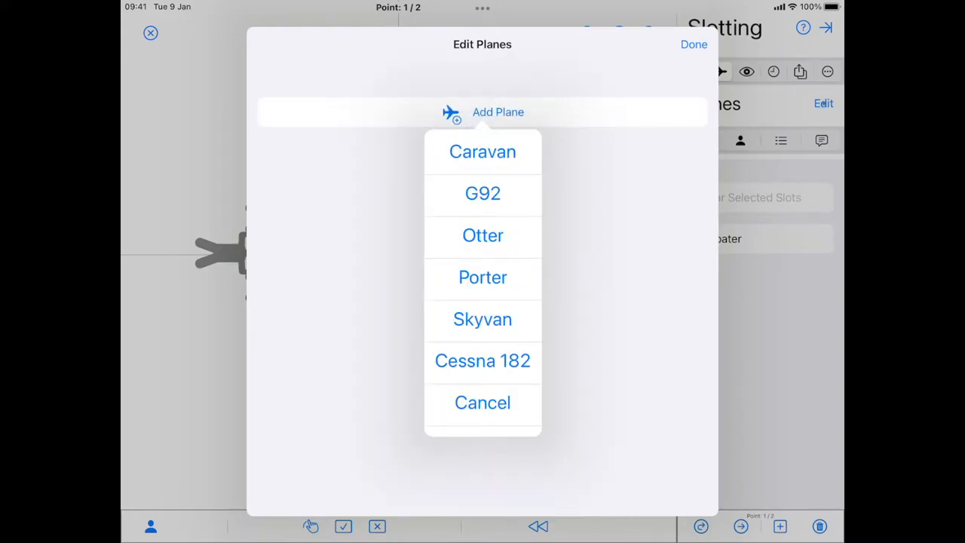
{"action": "left_click", "coordinate": [483, 150]}
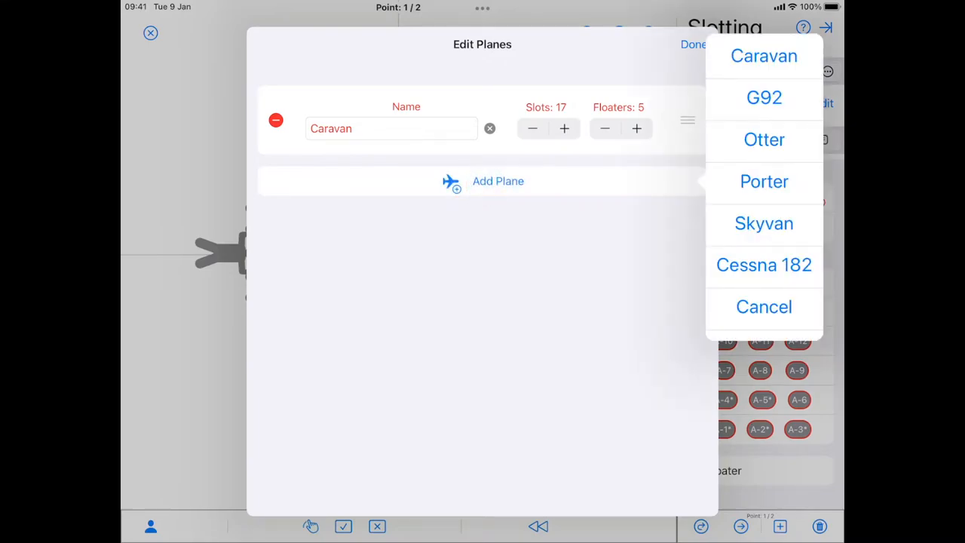
{"action": "left_click", "coordinate": [763, 96]}
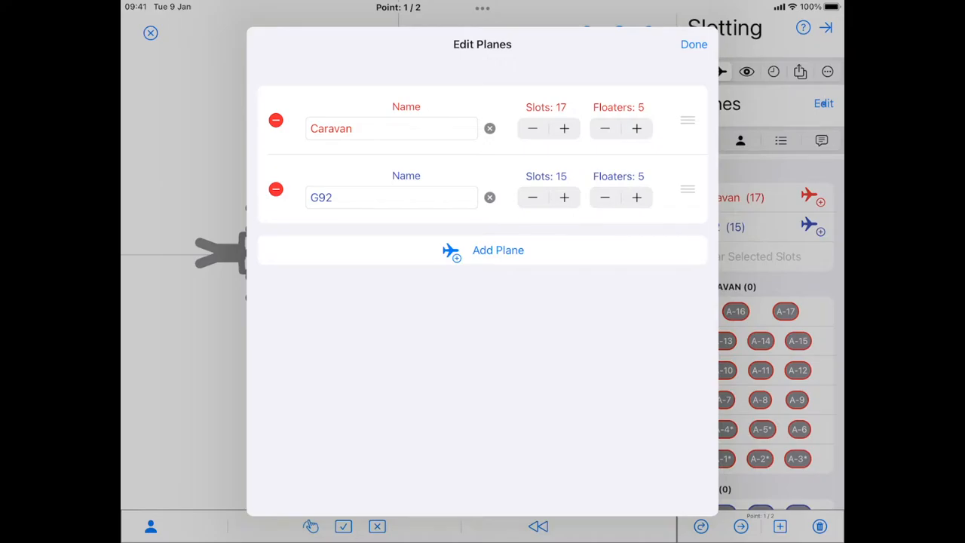
{"action": "left_click", "coordinate": [693, 44]}
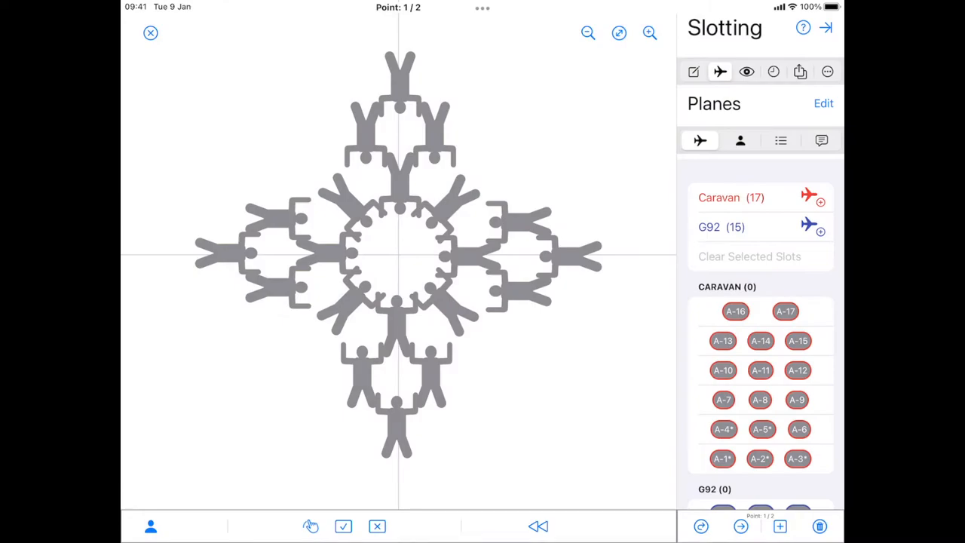
- Assign 13 Caravan slots and 7 G92 slots so every jumper in the formation is slotted
{"action": "scroll", "scroll_direction": "down", "scroll_amount": 3}
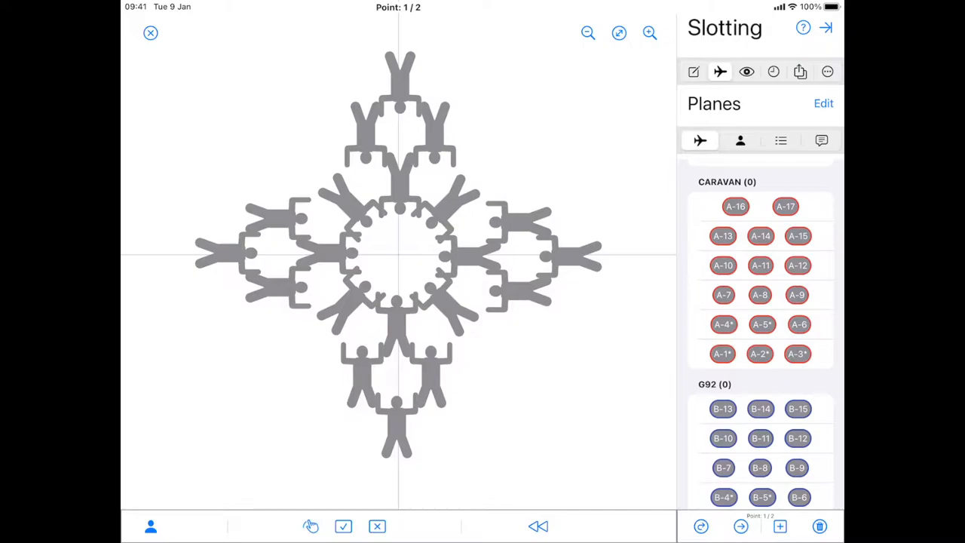
{"action": "left_click", "coordinate": [721, 353]}
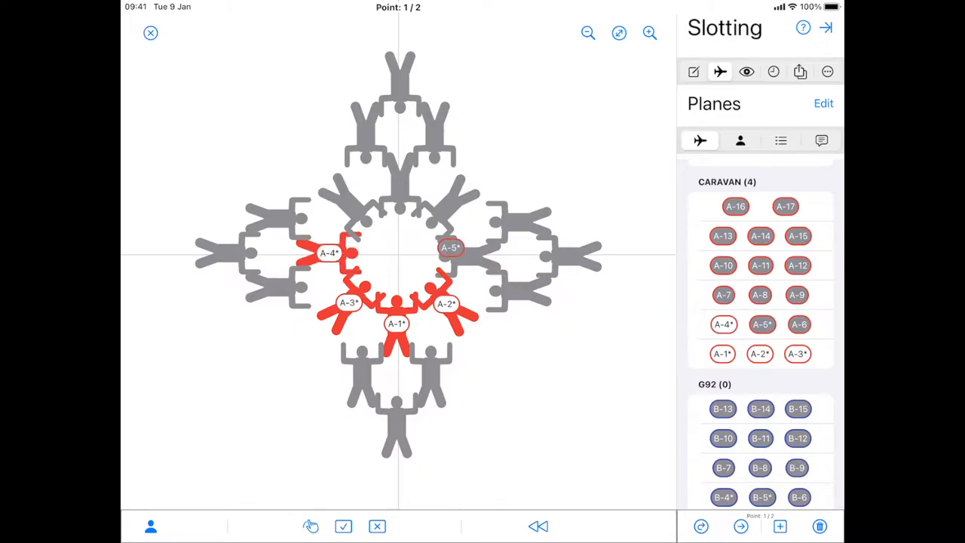
{"action": "scroll", "scroll_direction": "down", "scroll_amount": 3}
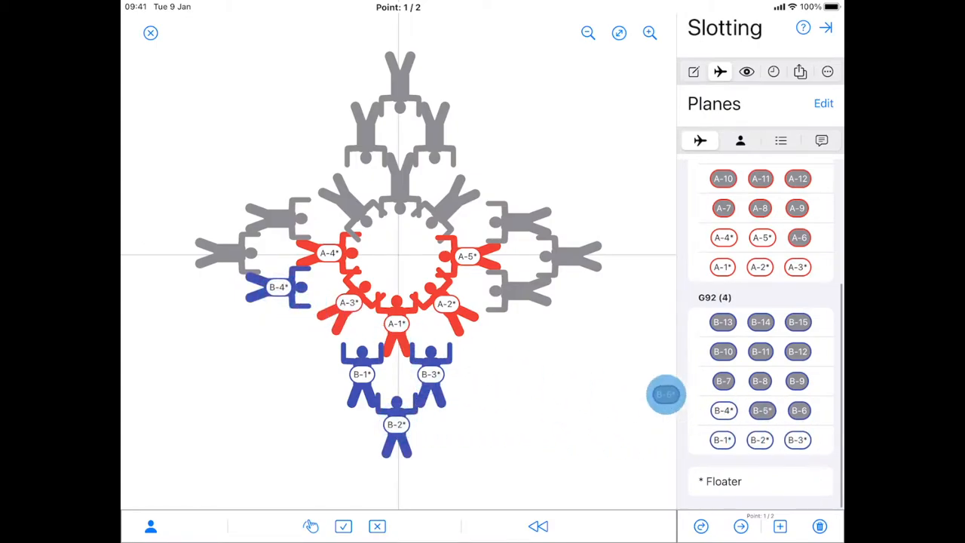
{"action": "left_click_drag", "start_coordinate": [666, 395], "coordinate": [517, 290]}
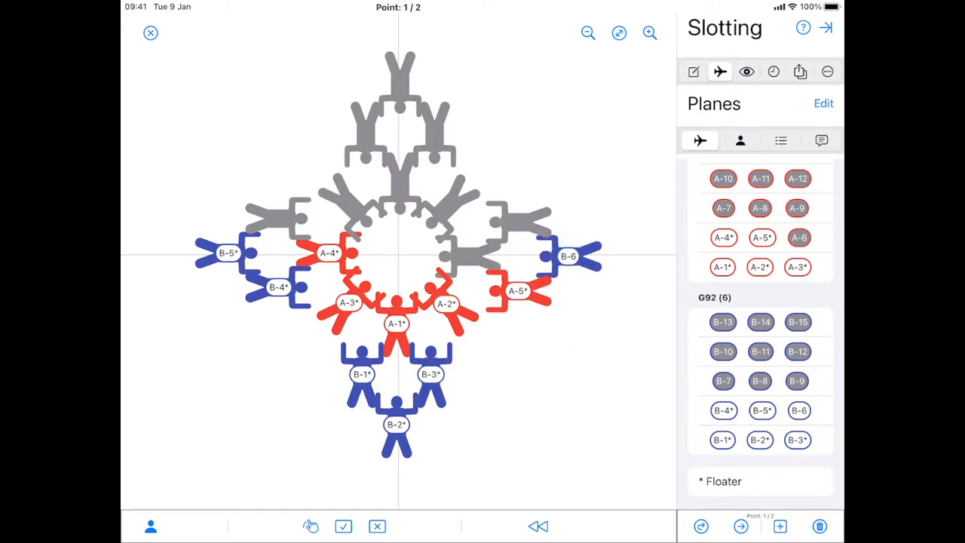
{"action": "left_click", "coordinate": [798, 238]}
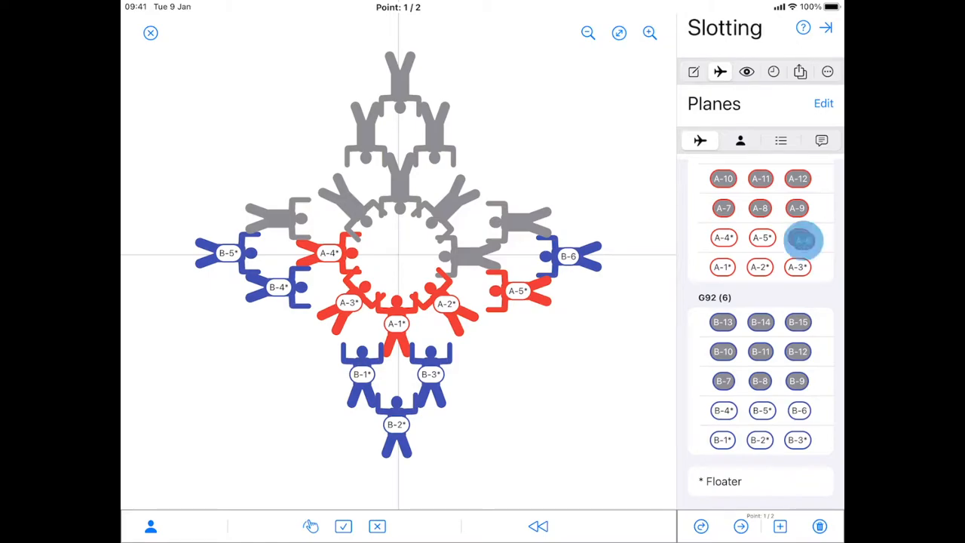
{"action": "left_click", "coordinate": [796, 236]}
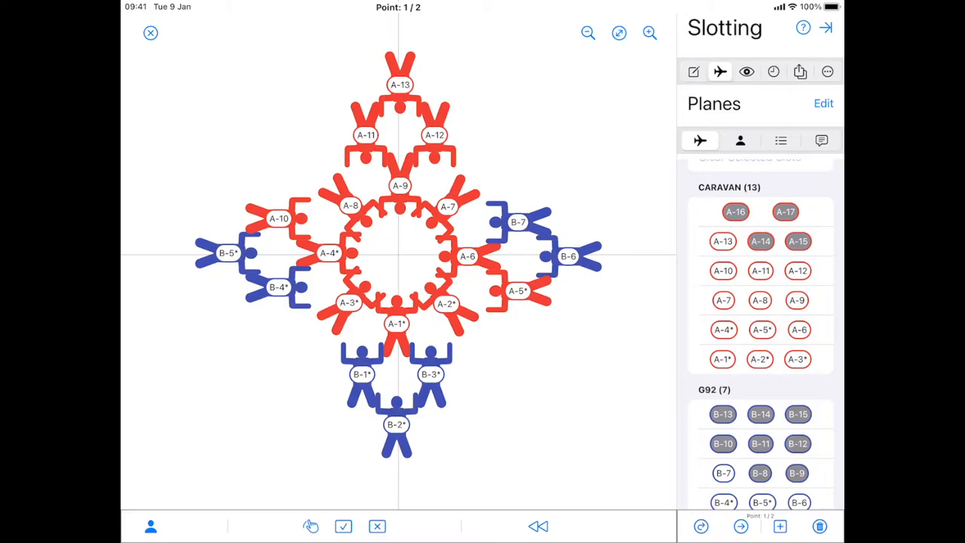
{"action": "left_click", "coordinate": [738, 140]}
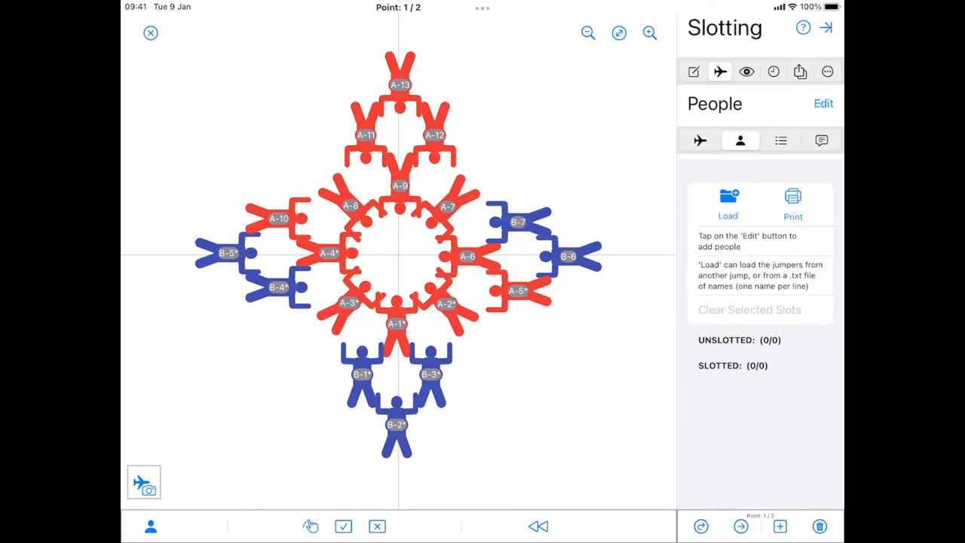
{"action": "left_click", "coordinate": [824, 103]}
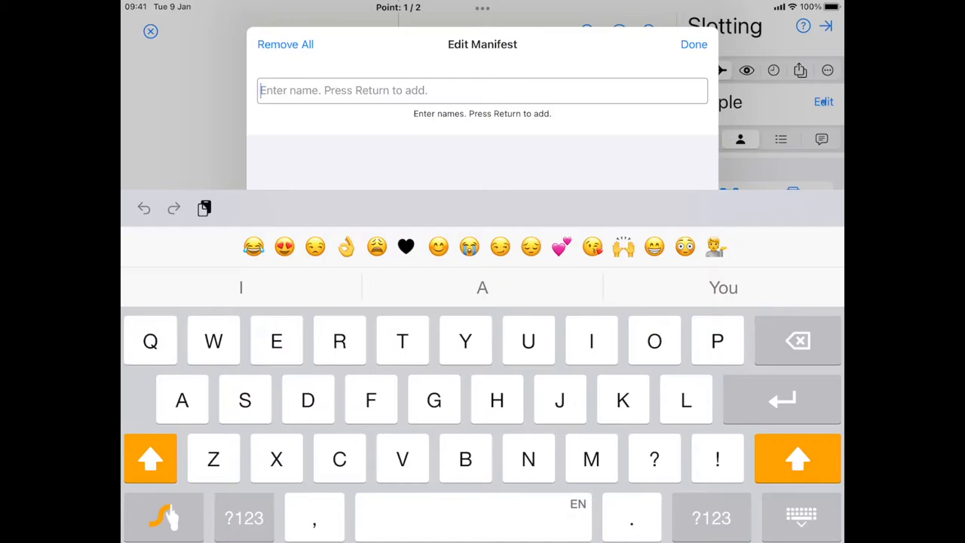
{"action": "key", "text": "return"}
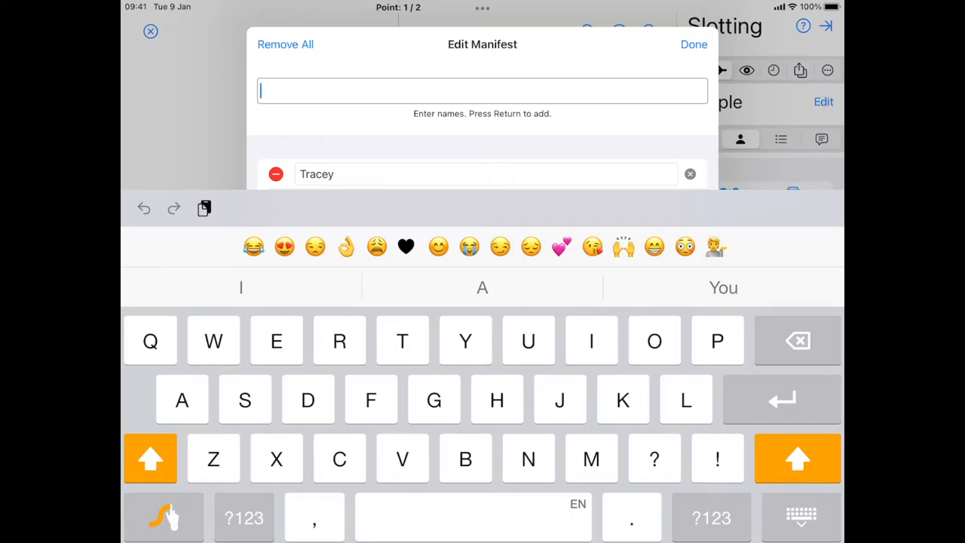
{"action": "left_click", "coordinate": [285, 44]}
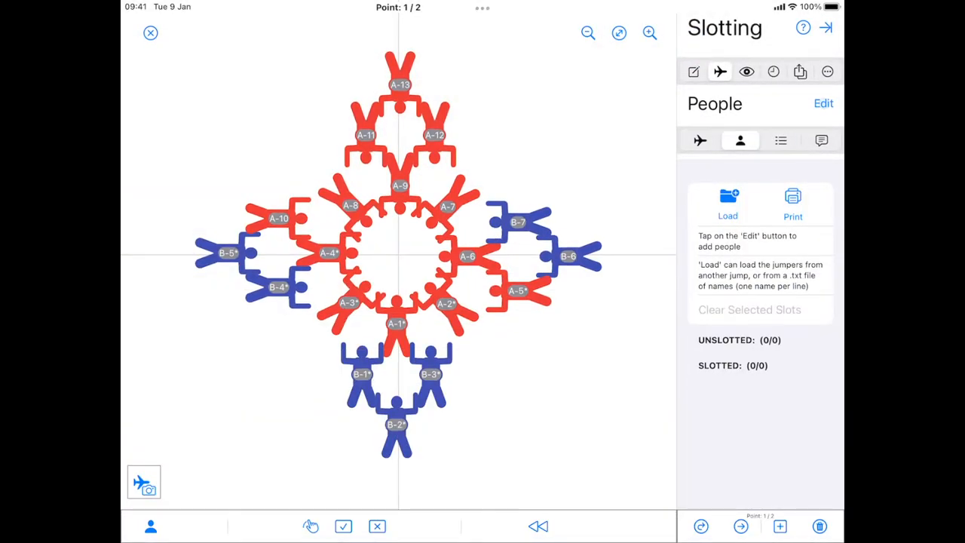
{"action": "left_click", "coordinate": [726, 204]}
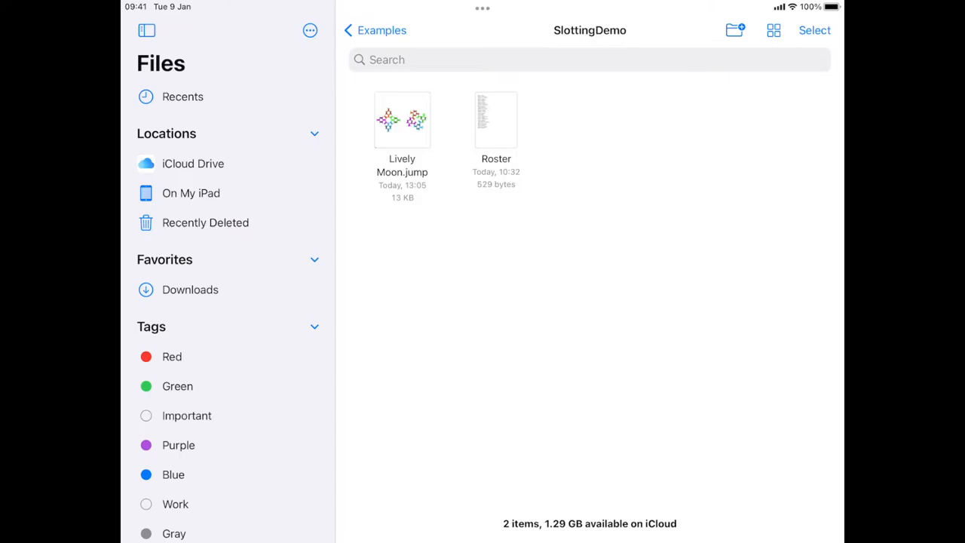
- Preview the Roster text file in iCloud Drive, then bring up the open apps
{"action": "left_click", "coordinate": [193, 163]}
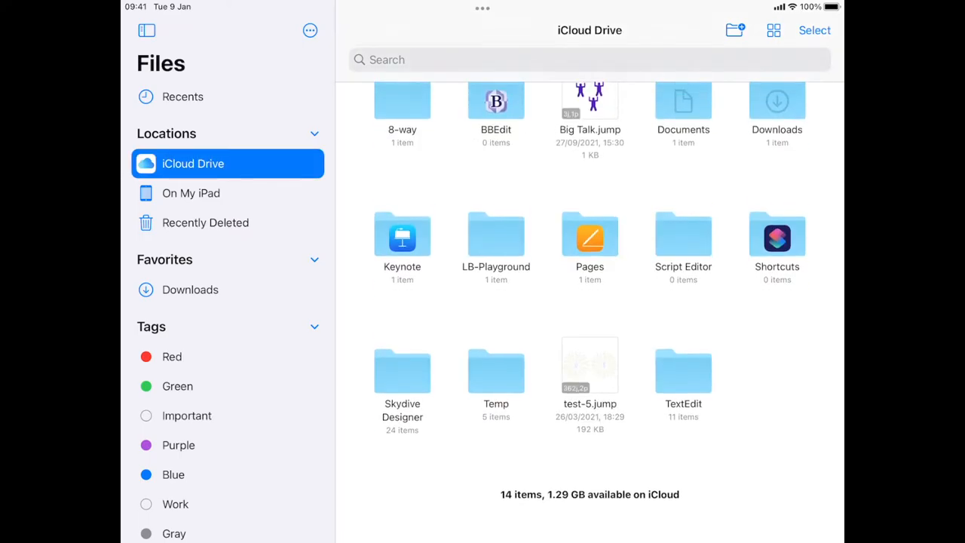
{"action": "scroll", "scroll_direction": "up", "scroll_amount": 3}
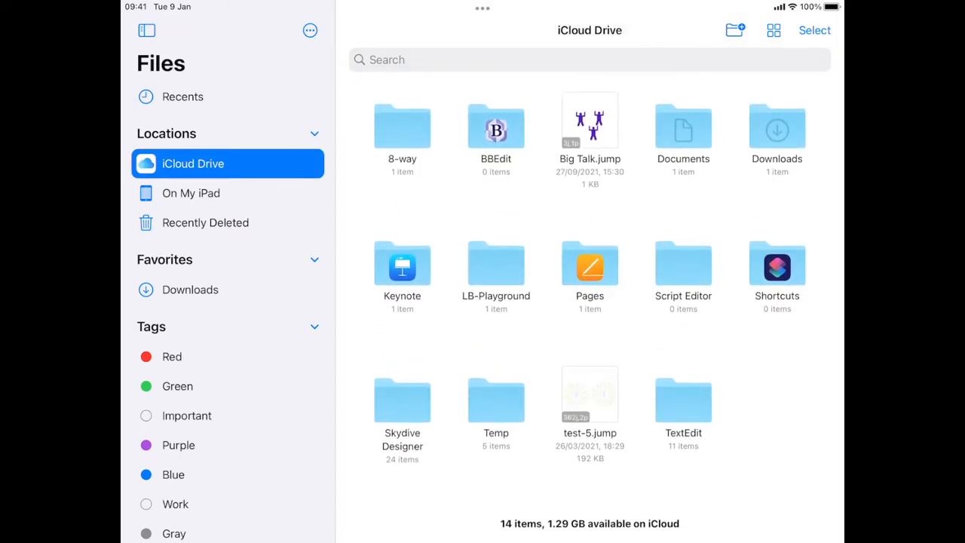
{"action": "double_click", "coordinate": [401, 400]}
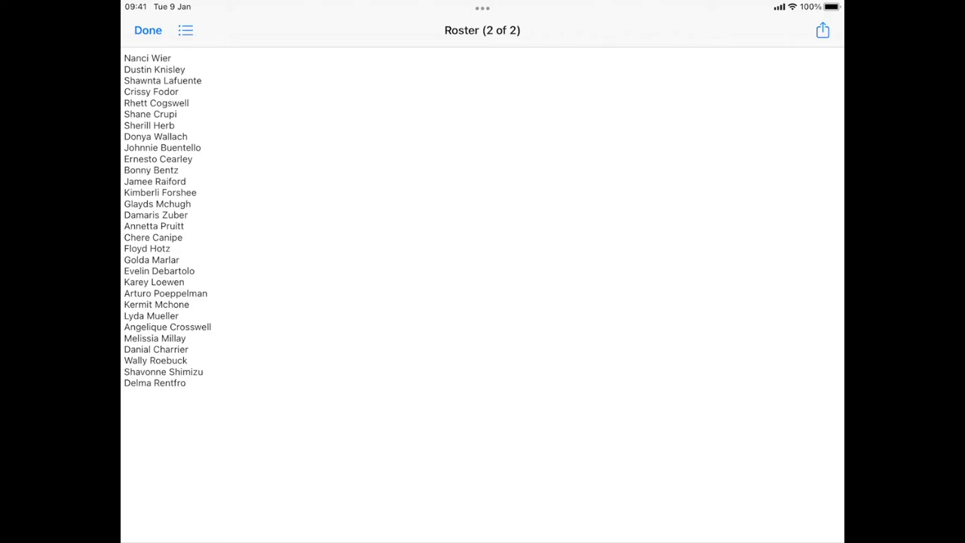
{"action": "left_click", "coordinate": [148, 30]}
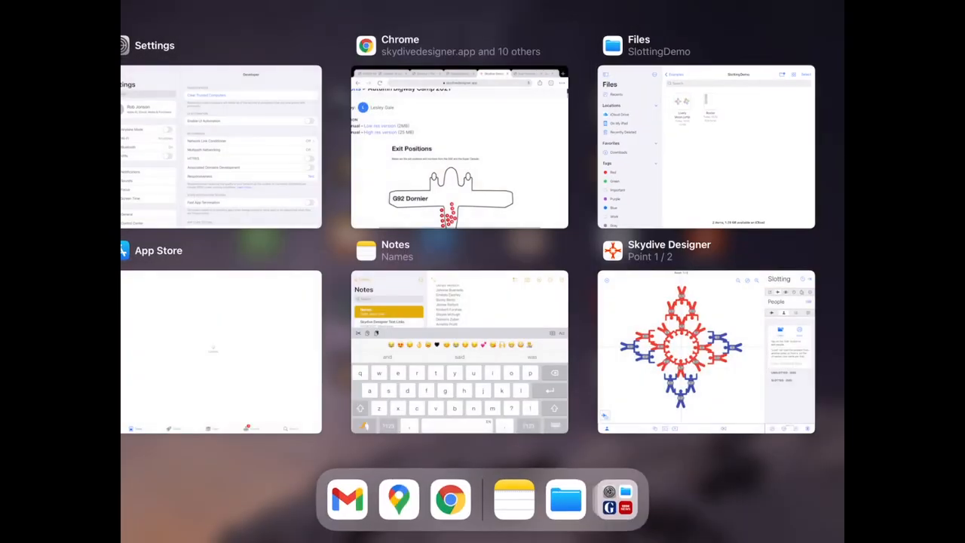
- Load the Roster file from the Examples folder into the People list
{"action": "left_click", "coordinate": [705, 353]}
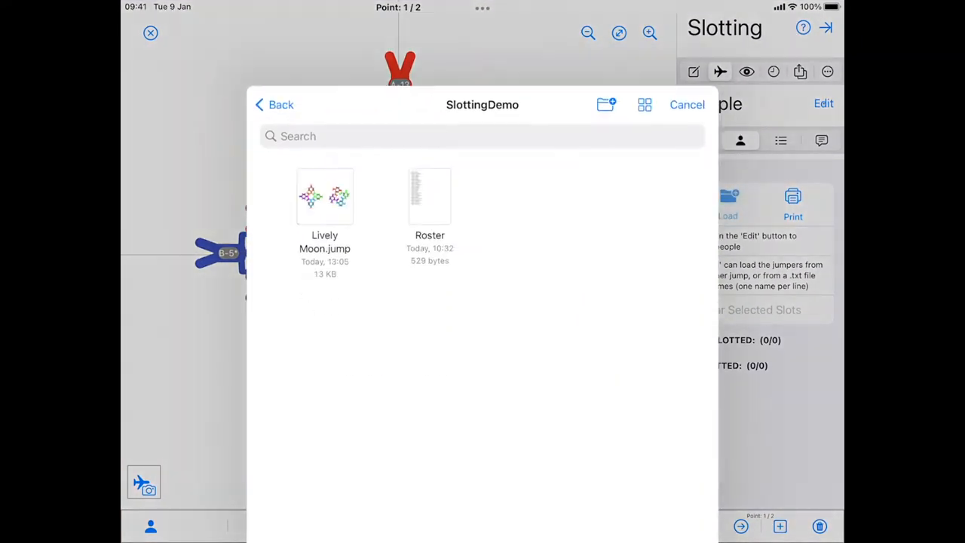
{"action": "left_click", "coordinate": [273, 104]}
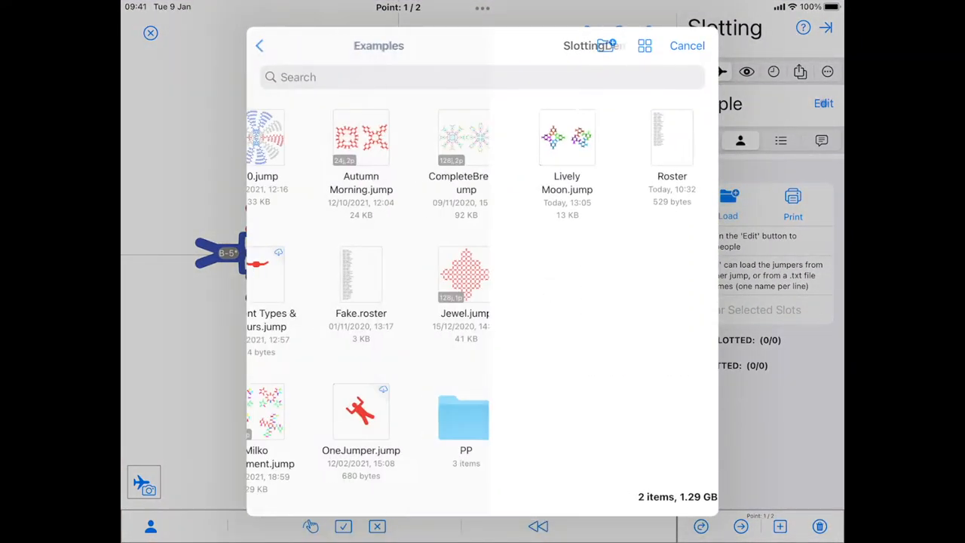
{"action": "scroll", "scroll_direction": "down", "scroll_amount": 3}
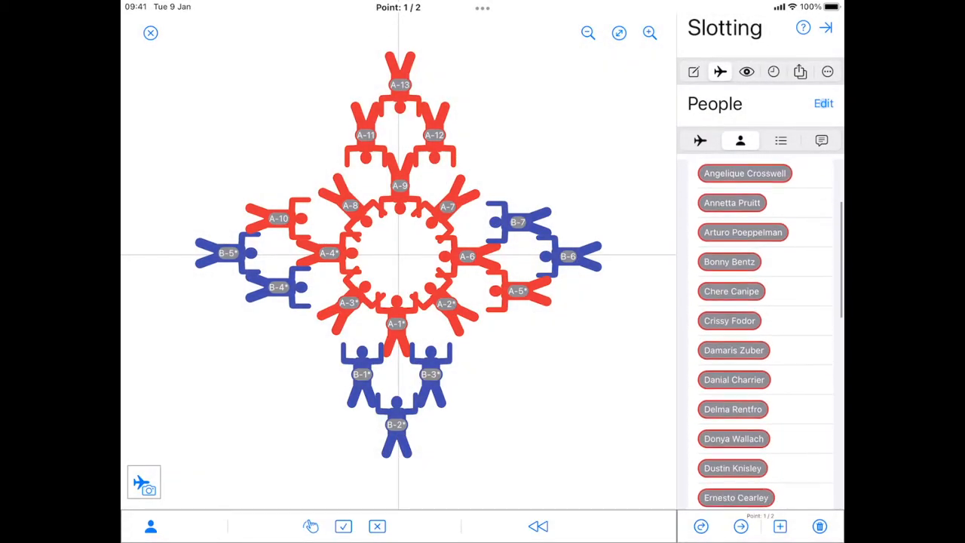
{"action": "scroll", "scroll_direction": "down", "scroll_amount": 3}
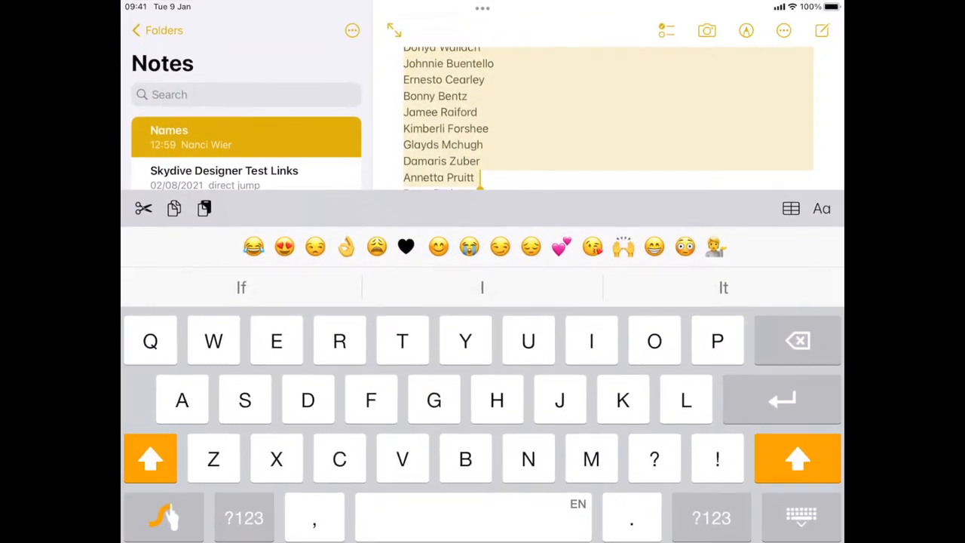
- Copy the selected jumper names from the Names note
{"action": "left_click", "coordinate": [802, 517]}
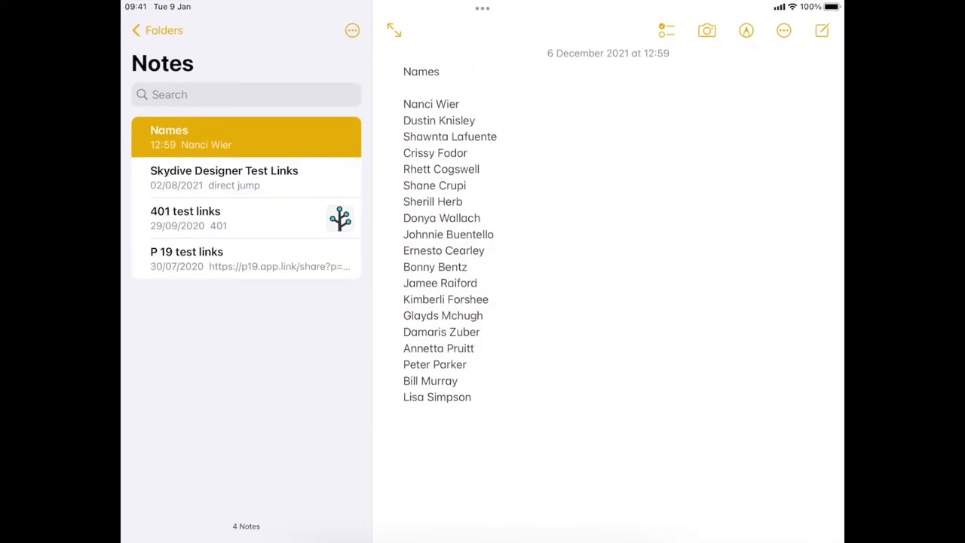
{"action": "scroll", "scroll_direction": "up", "scroll_amount": 3}
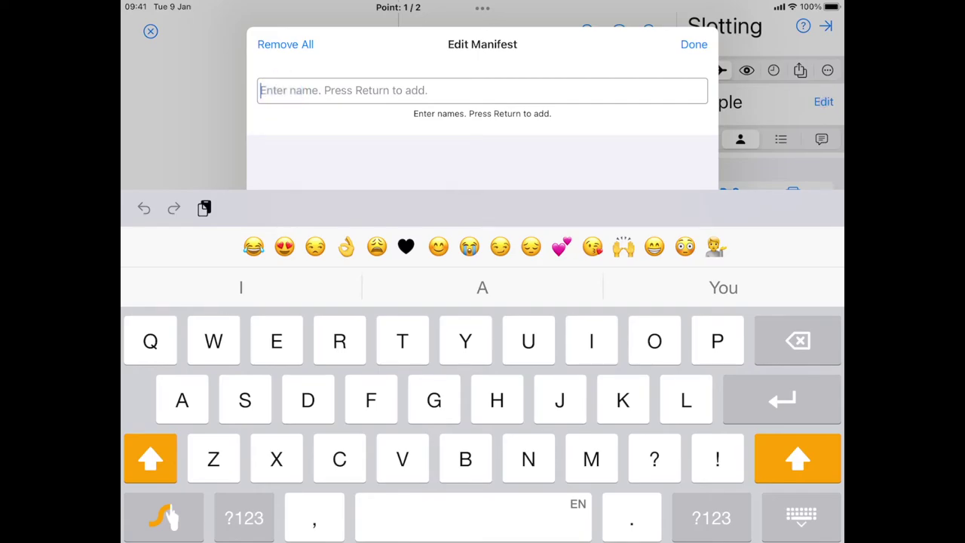
- Add Tom Cruise to the pasted manifest and finish editing, leaving twenty unslotted jumpers
{"action": "key", "text": "return"}
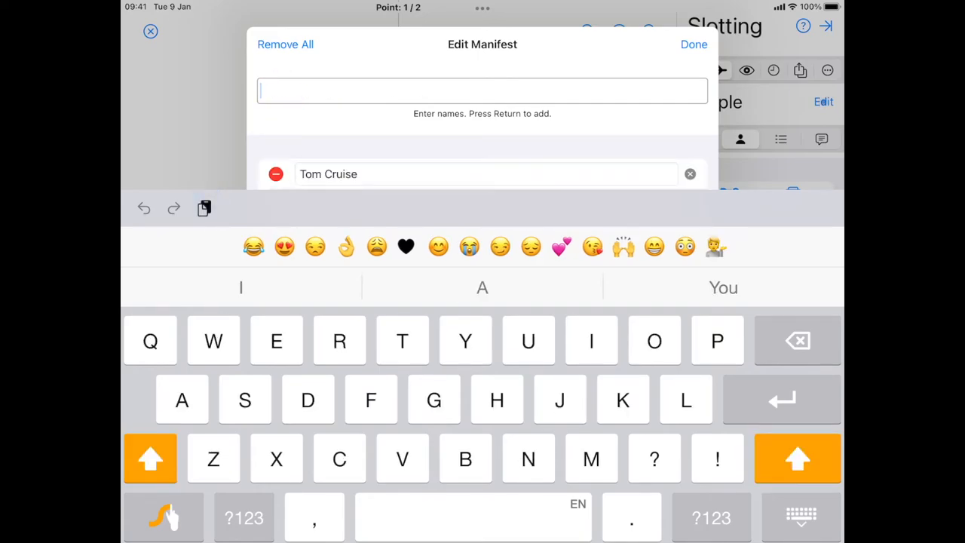
{"action": "left_click", "coordinate": [694, 44]}
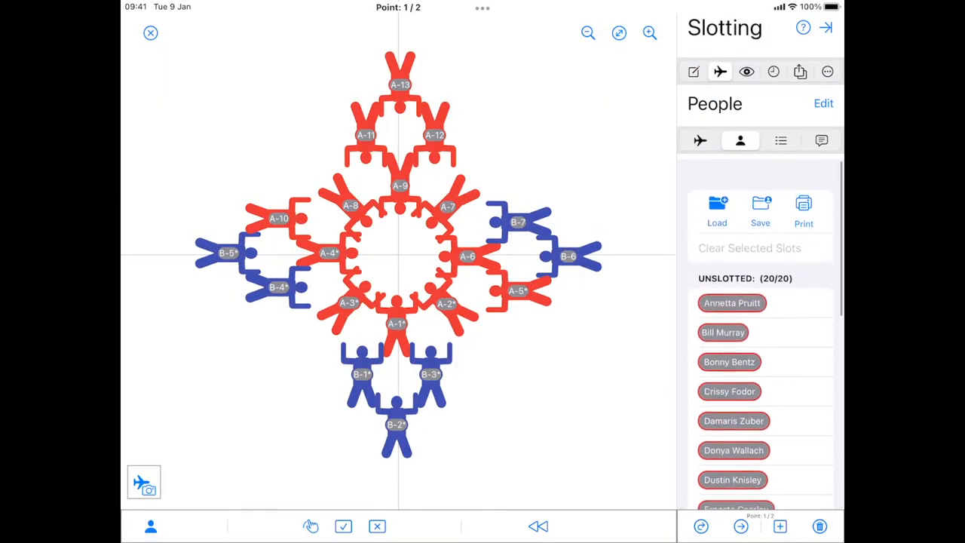
- Drag all twenty jumpers into formation slots and review each plane's jumper list
{"action": "left_click_drag", "start_coordinate": [732, 302], "coordinate": [396, 315]}
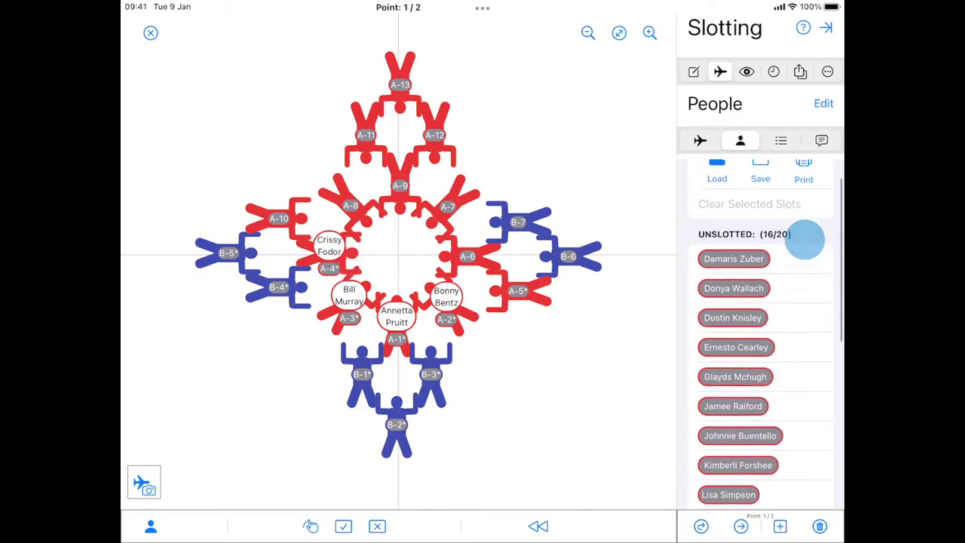
{"action": "scroll", "scroll_direction": "down", "scroll_amount": 3}
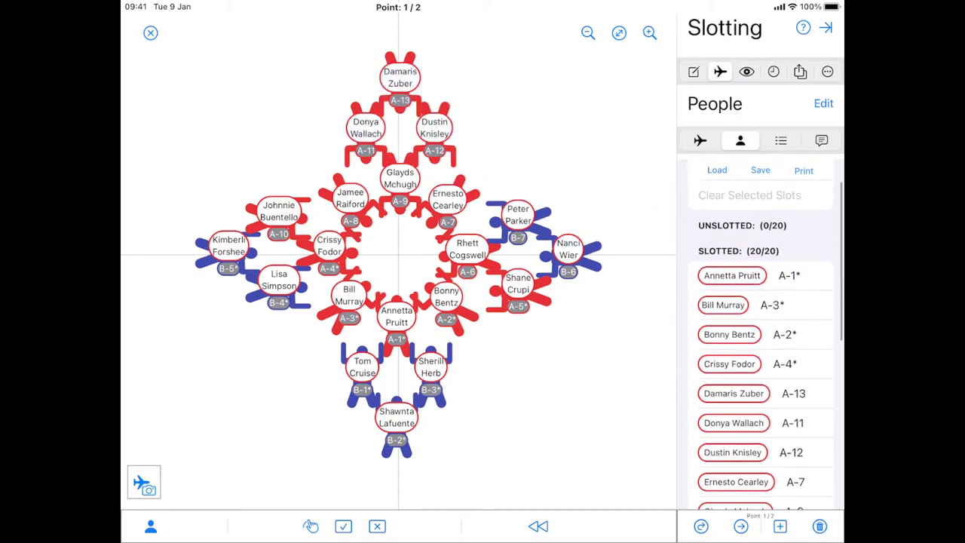
{"action": "left_click", "coordinate": [781, 141]}
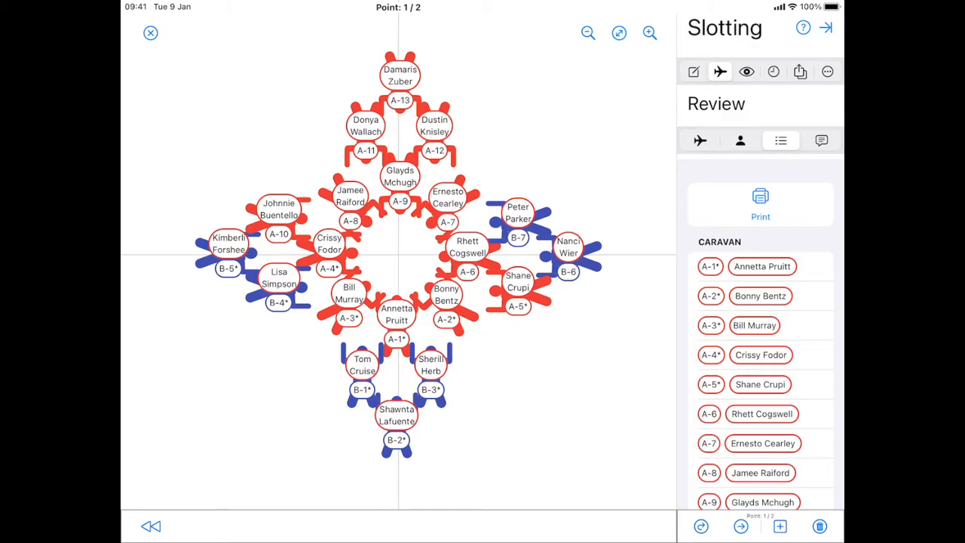
- Tag slot A-1's jumper as O and slot B-2's jumper as SF
{"action": "scroll", "scroll_direction": "down", "scroll_amount": 3}
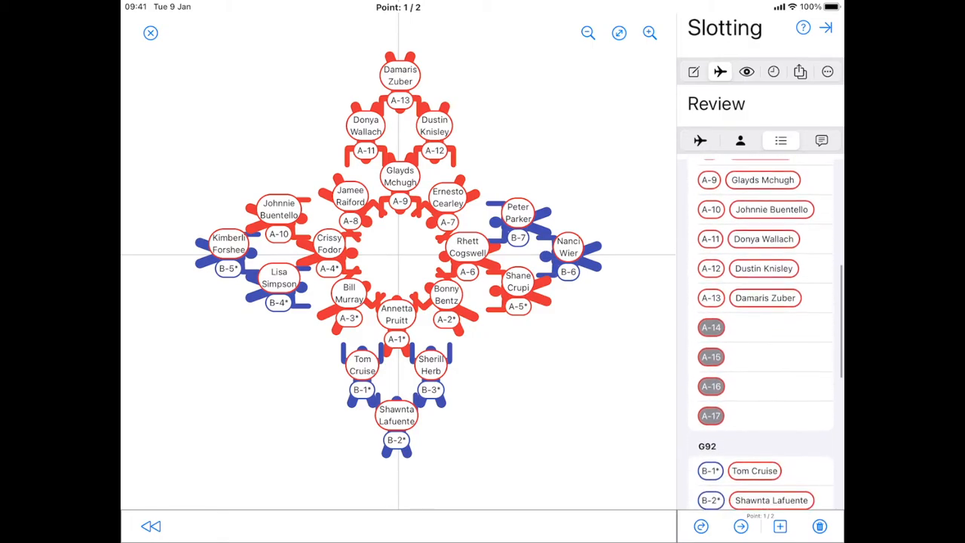
{"action": "scroll", "scroll_direction": "down", "scroll_amount": 3}
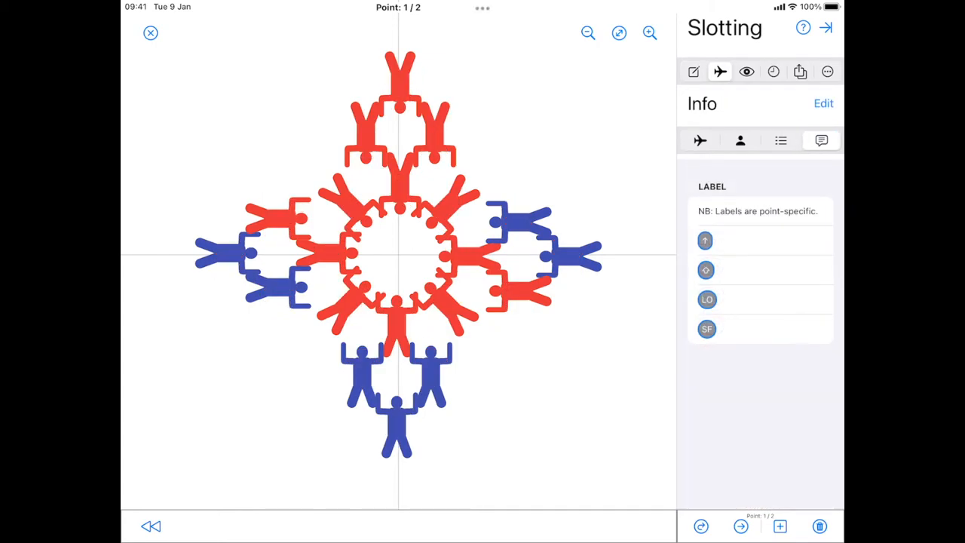
{"action": "left_click", "coordinate": [705, 329]}
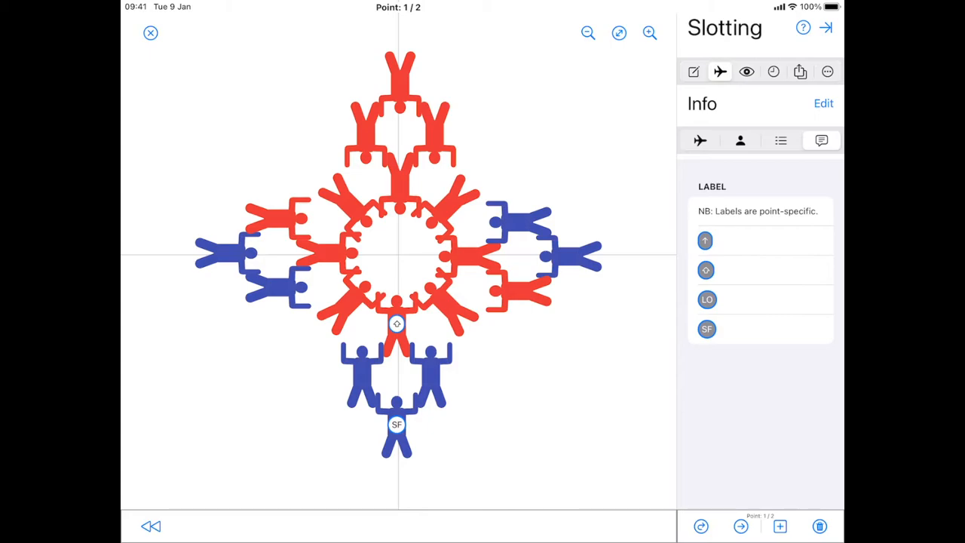
{"action": "left_click", "coordinate": [700, 140]}
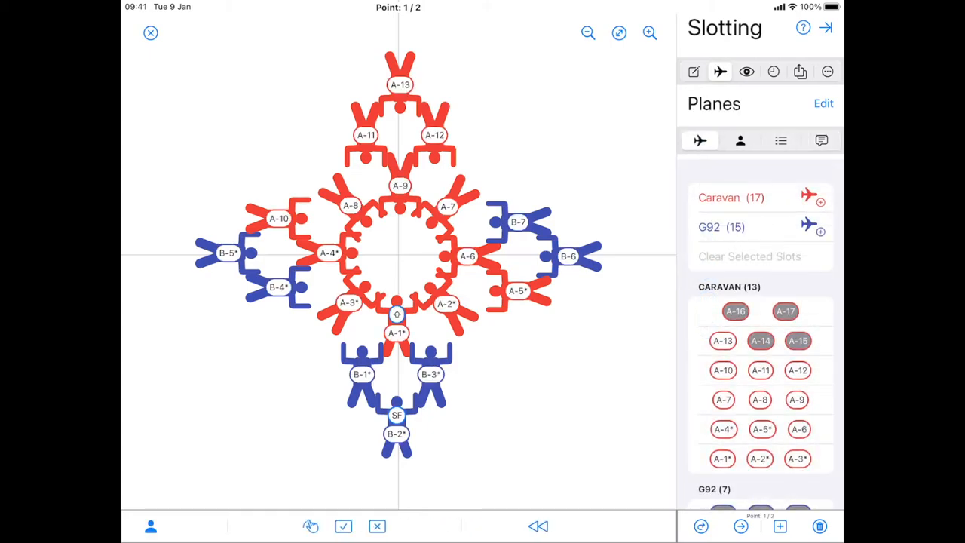
{"action": "left_click", "coordinate": [693, 71]}
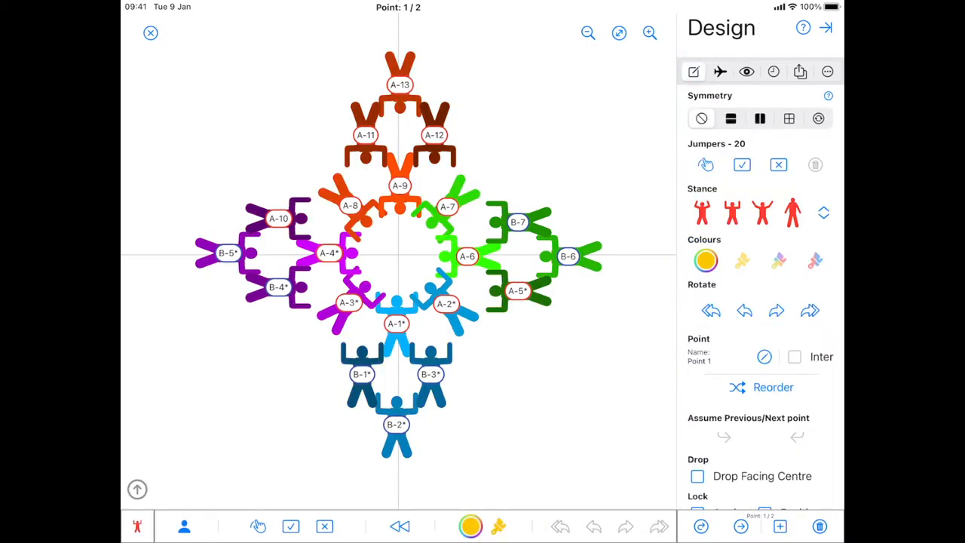
- Try name, slot and info label display options, ending with slots and O/SF info shown
{"action": "left_click", "coordinate": [746, 71]}
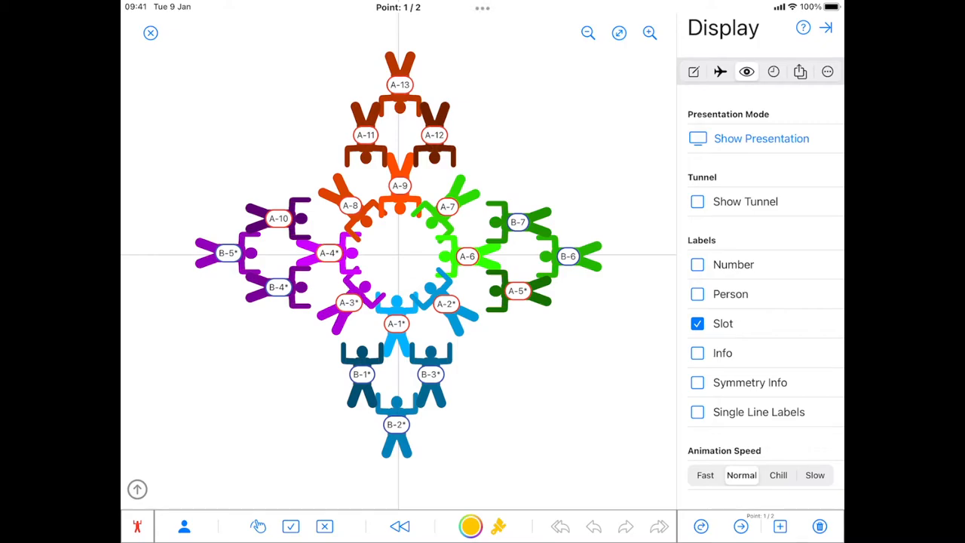
{"action": "left_click", "coordinate": [697, 323]}
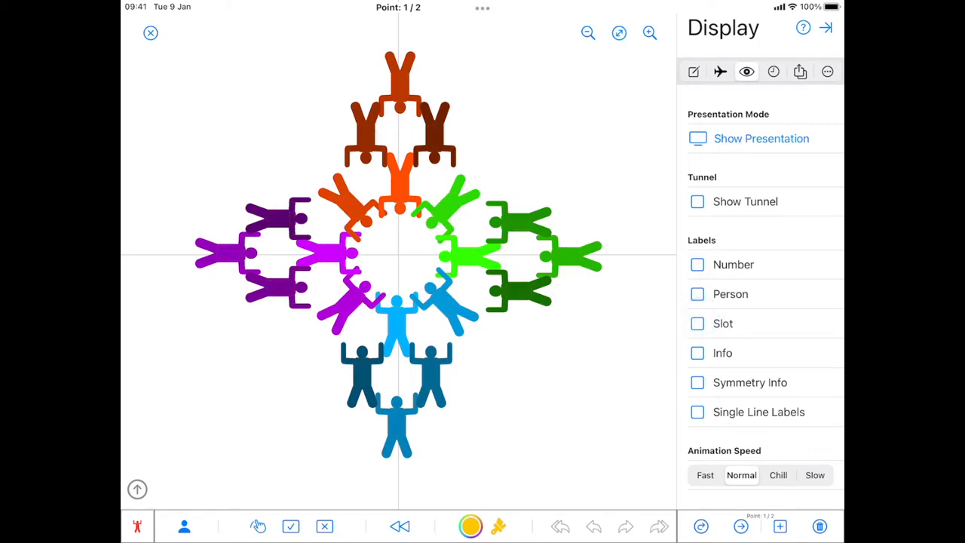
{"action": "left_click", "coordinate": [697, 294]}
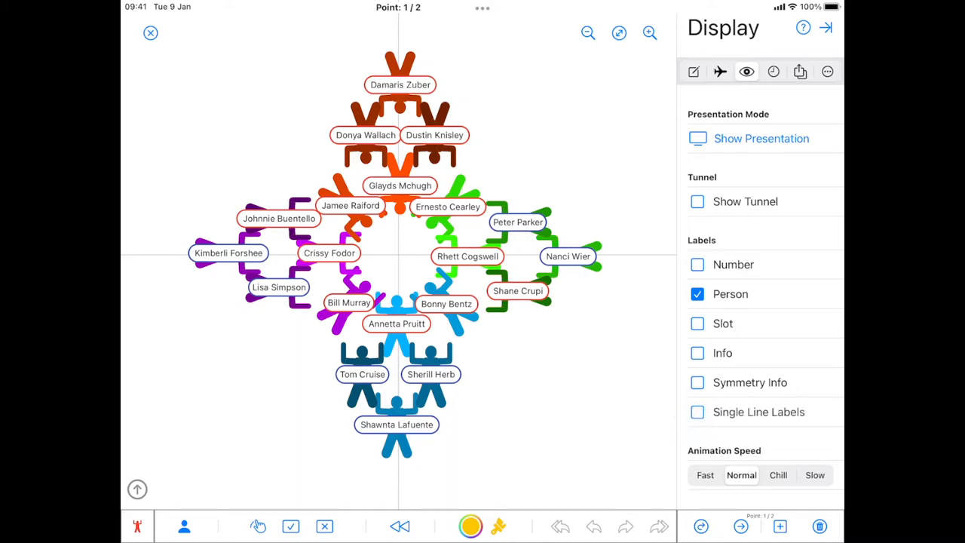
{"action": "left_click", "coordinate": [696, 323]}
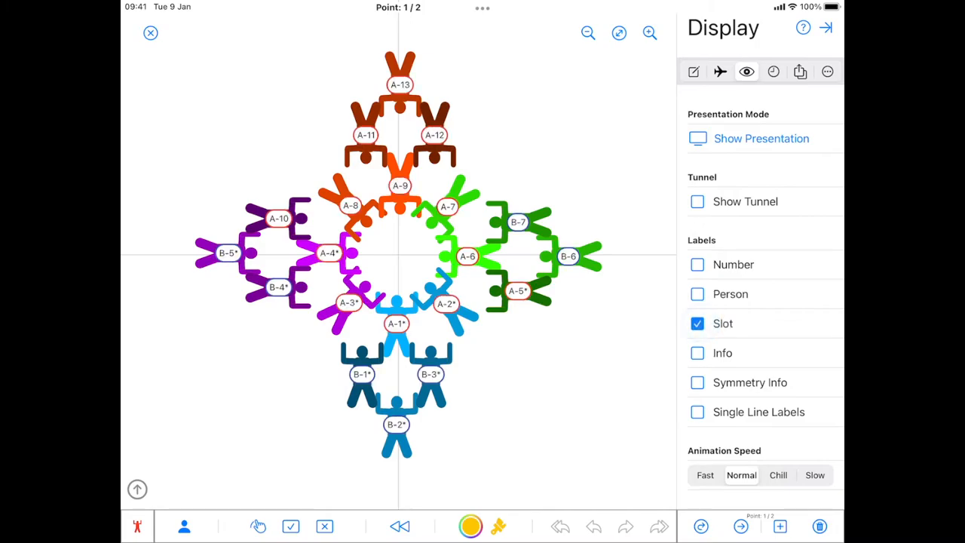
{"action": "left_click", "coordinate": [697, 323]}
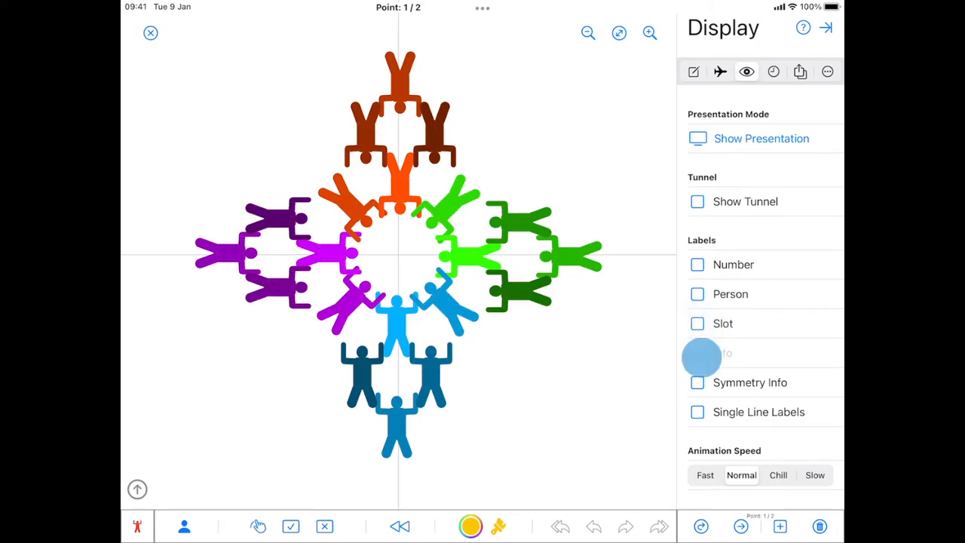
{"action": "left_click", "coordinate": [696, 353]}
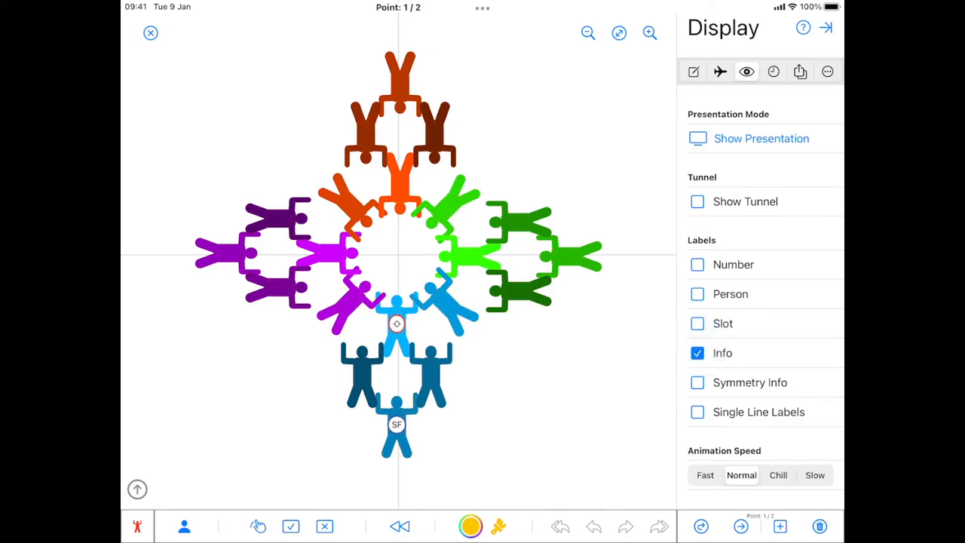
{"action": "left_click", "coordinate": [697, 292]}
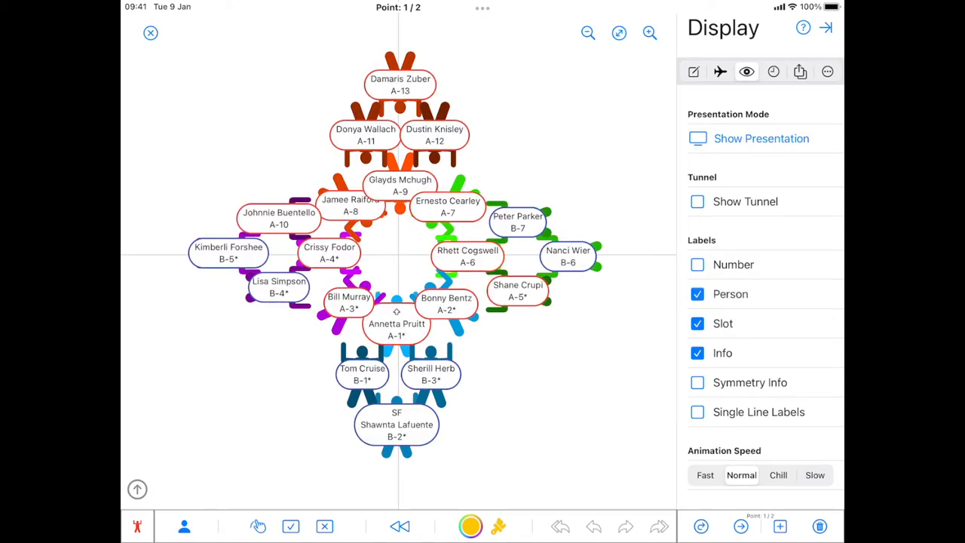
{"action": "left_click", "coordinate": [696, 292]}
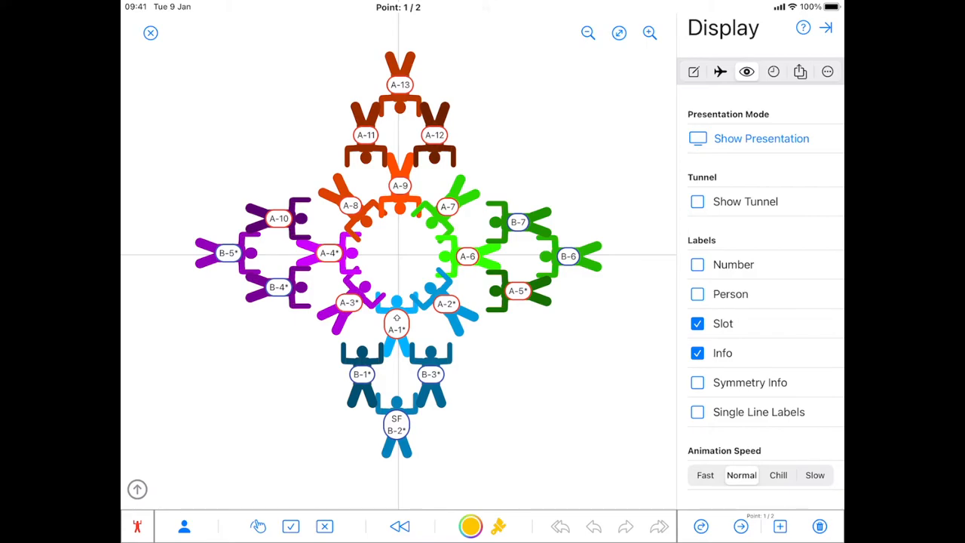
{"action": "left_click", "coordinate": [719, 71]}
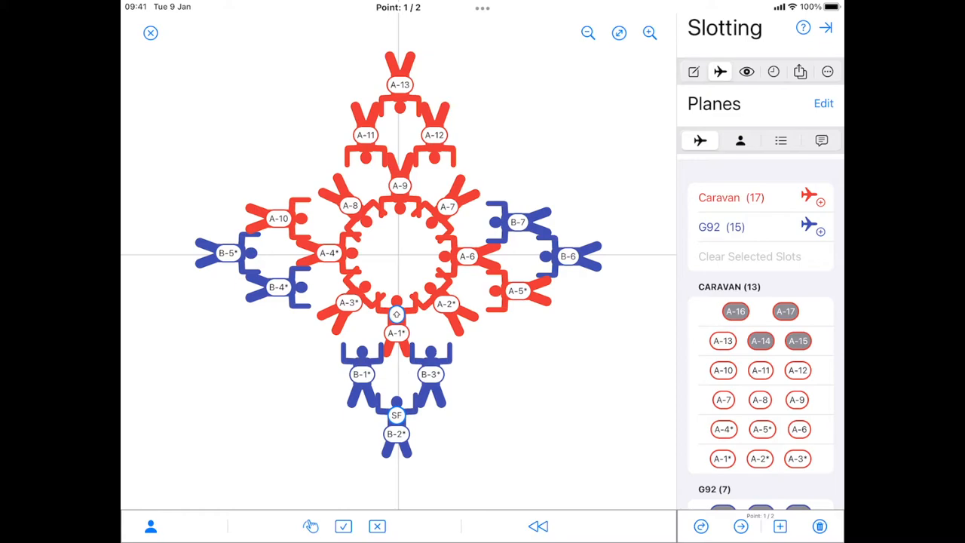
- Review the slot roster and preview the Print Manifest with Caravan and G92 loads, then dismiss it
{"action": "left_click", "coordinate": [820, 140]}
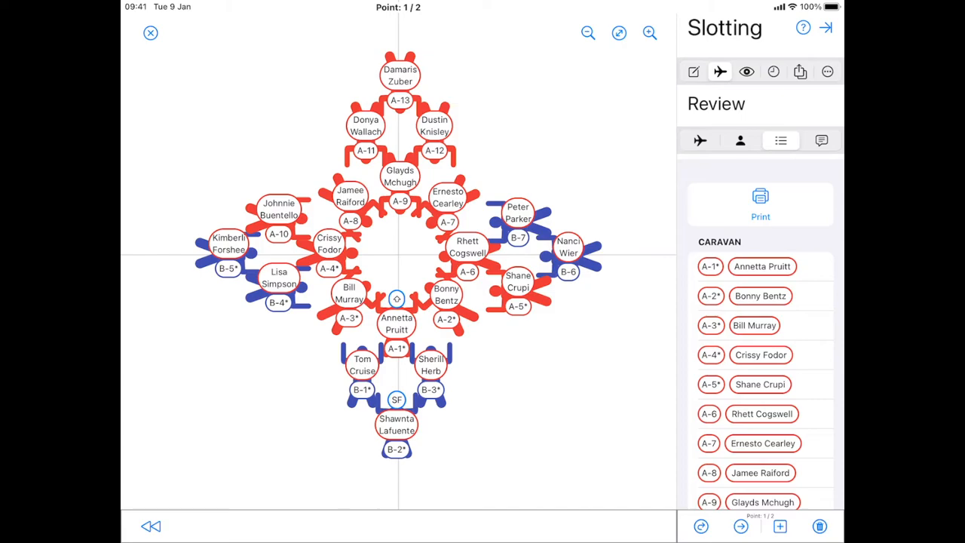
{"action": "left_click", "coordinate": [760, 203]}
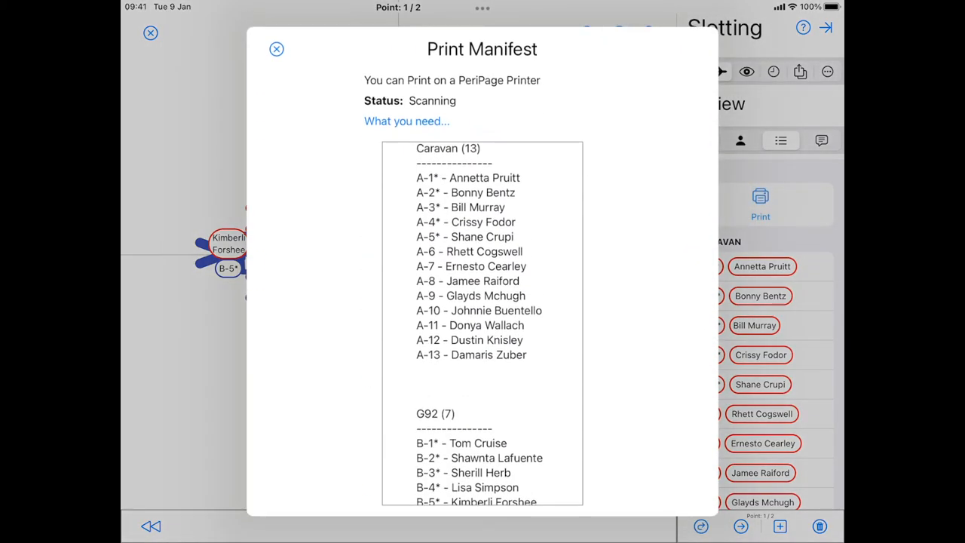
{"action": "scroll", "scroll_direction": "down", "scroll_amount": 3}
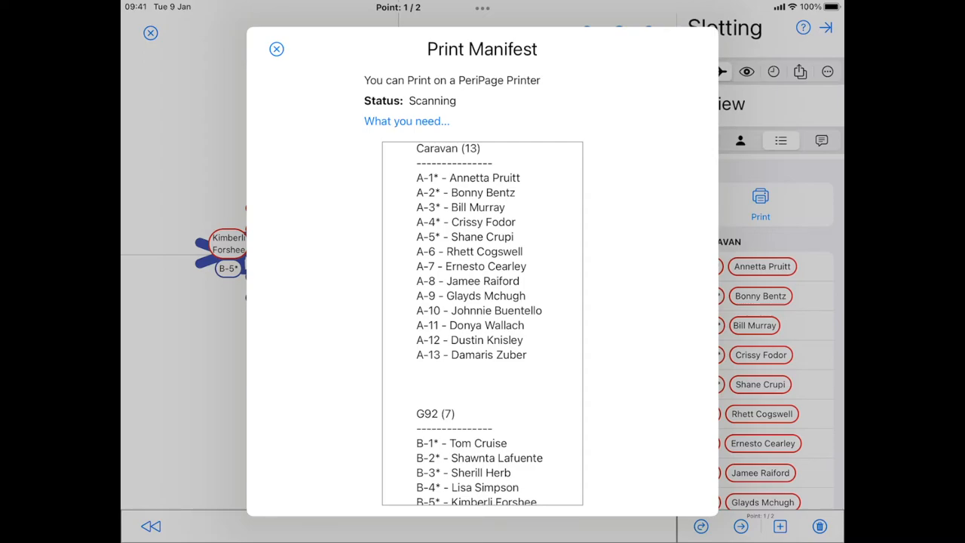
{"action": "left_click", "coordinate": [276, 48]}
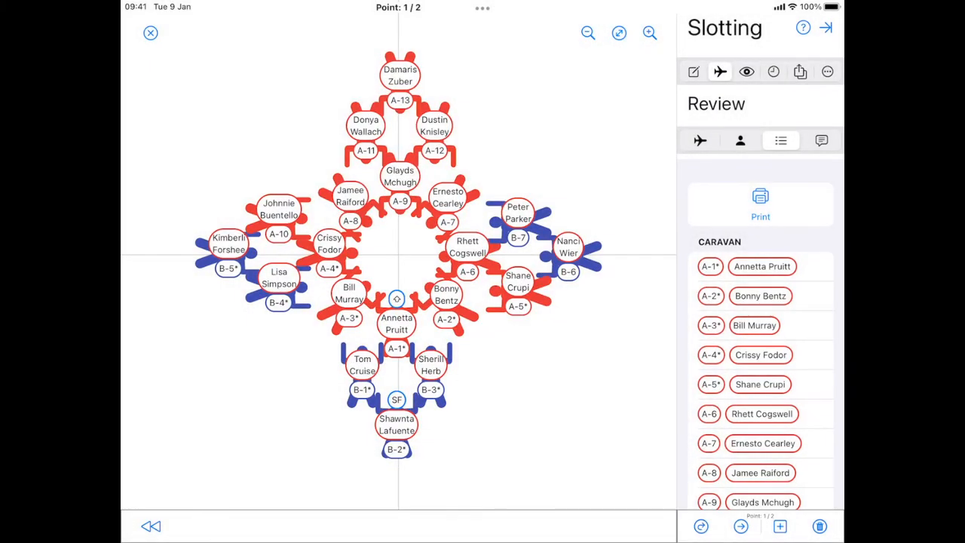
- From Share, publish the jump online: upload the Lively Moon file and go to Manage & Publish on the web
{"action": "left_click", "coordinate": [799, 71]}
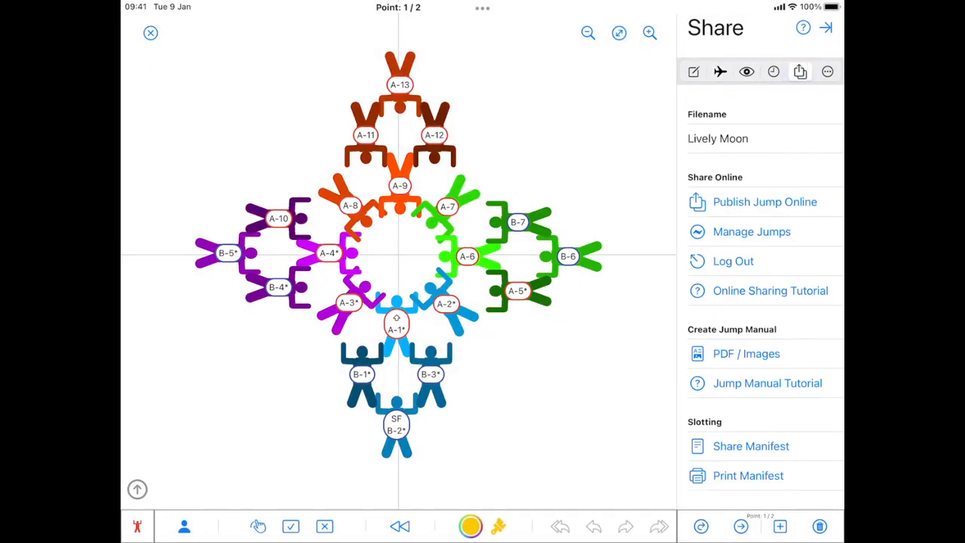
{"action": "left_click", "coordinate": [763, 202]}
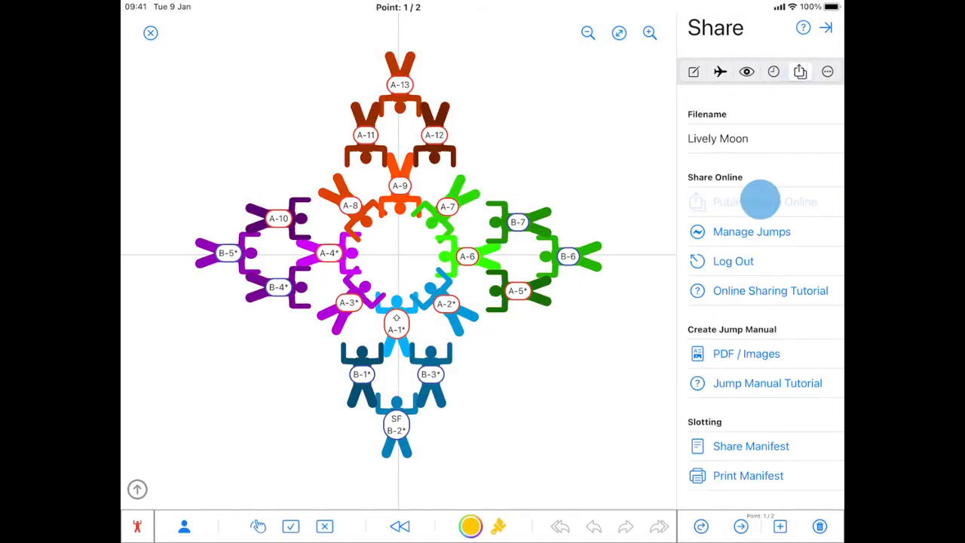
{"action": "left_click", "coordinate": [757, 202]}
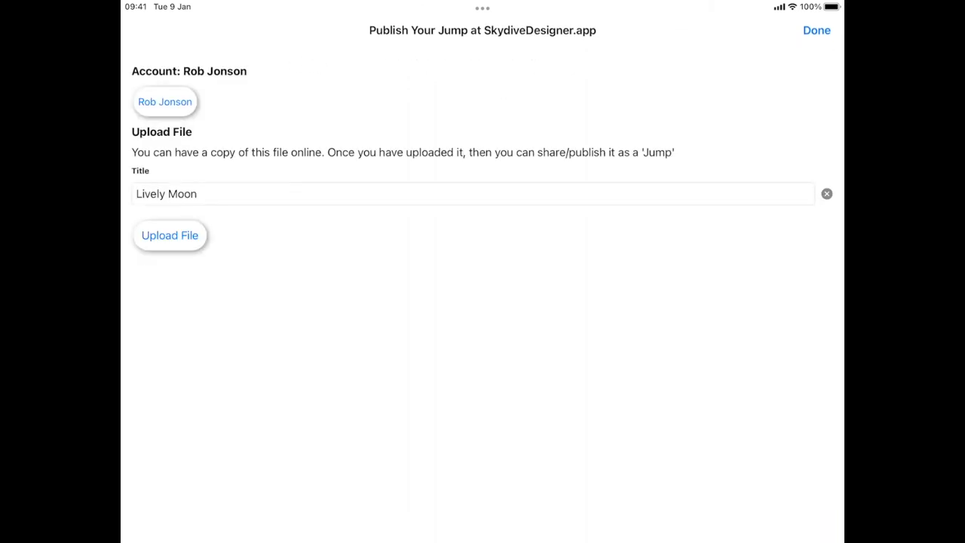
{"action": "left_click", "coordinate": [169, 235]}
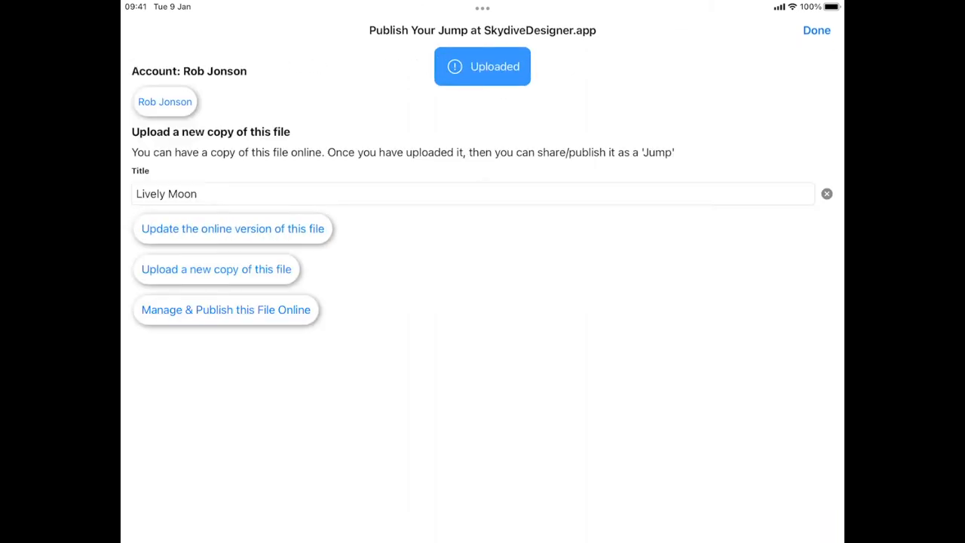
{"action": "left_click", "coordinate": [226, 309]}
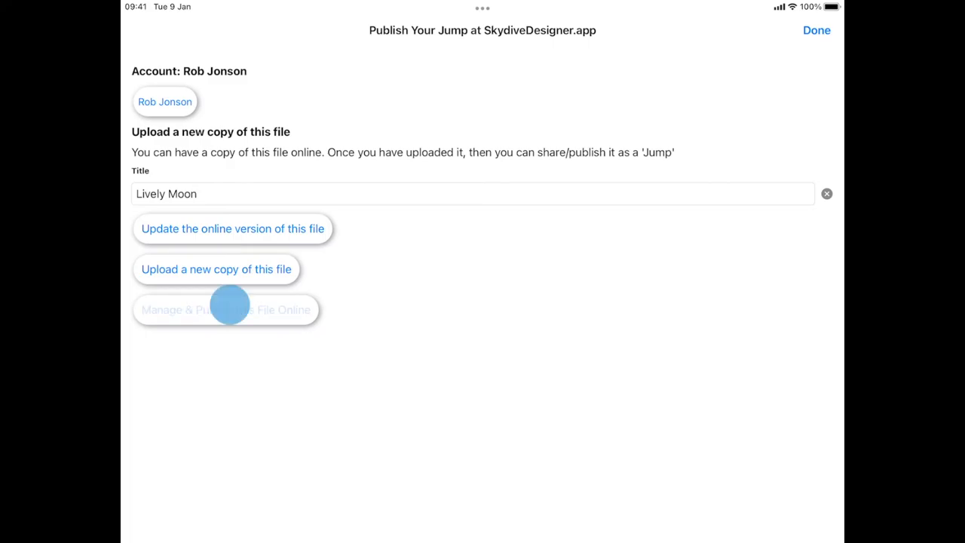
{"action": "left_click", "coordinate": [226, 309]}
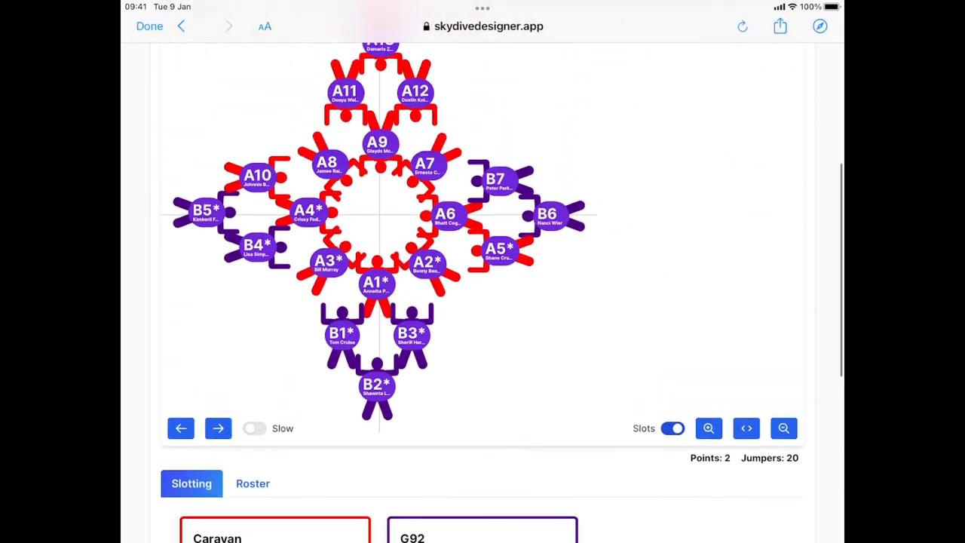
- Browse the Lively Moon jump page's formation, Slotting and Roster sections, then return to the site home page
{"action": "scroll", "scroll_direction": "up", "scroll_amount": 3}
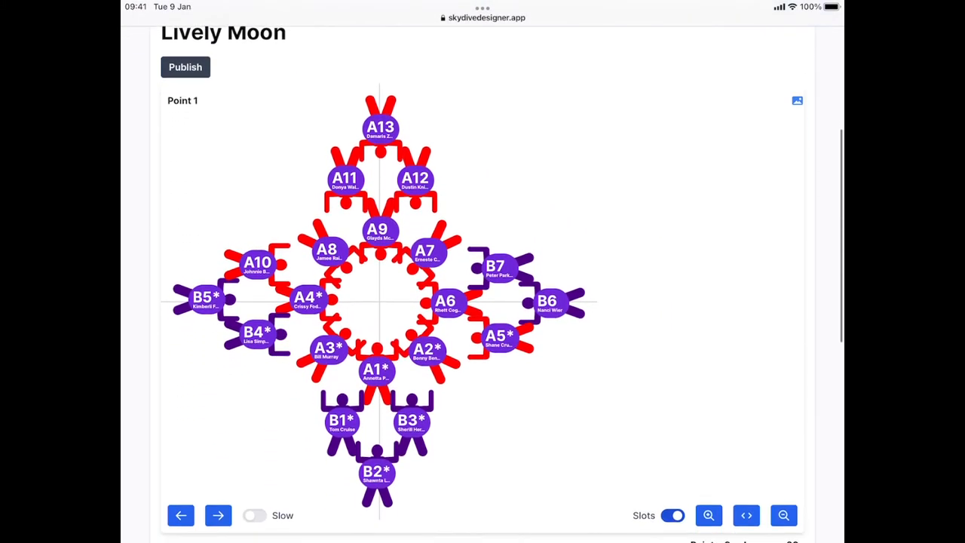
{"action": "scroll", "scroll_direction": "down", "scroll_amount": 3}
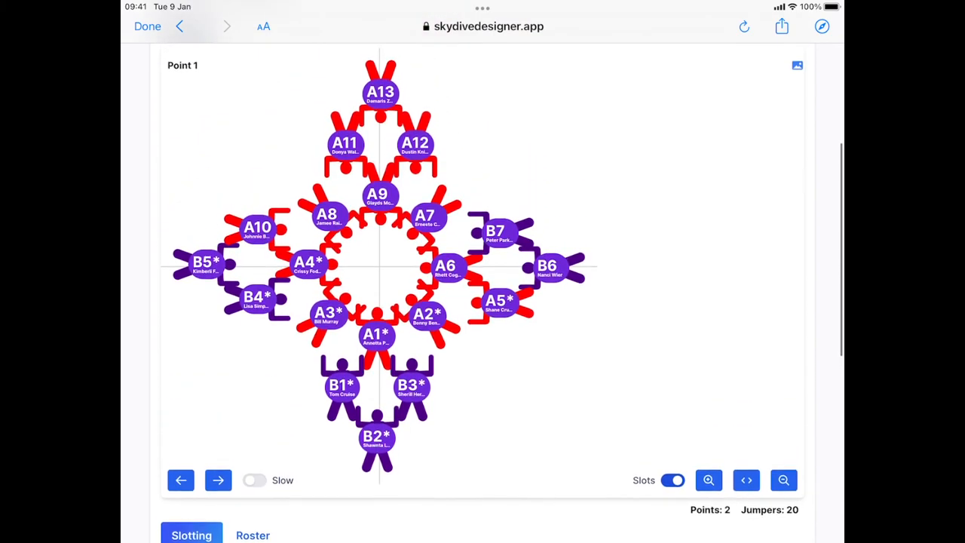
{"action": "left_click", "coordinate": [217, 480]}
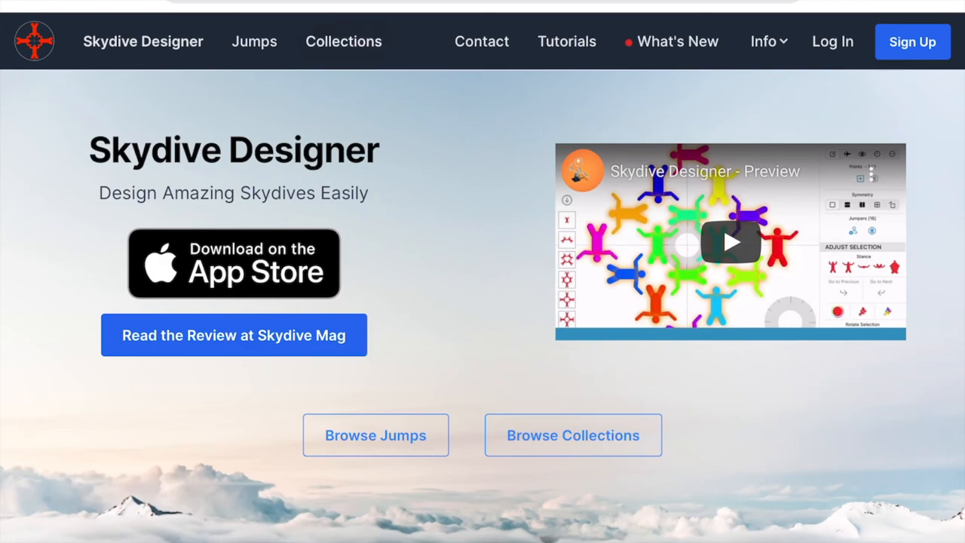
- From Collections, open Autumn Bigway Camp 2021 and browse its exit positions and jumps
{"action": "left_click", "coordinate": [375, 434]}
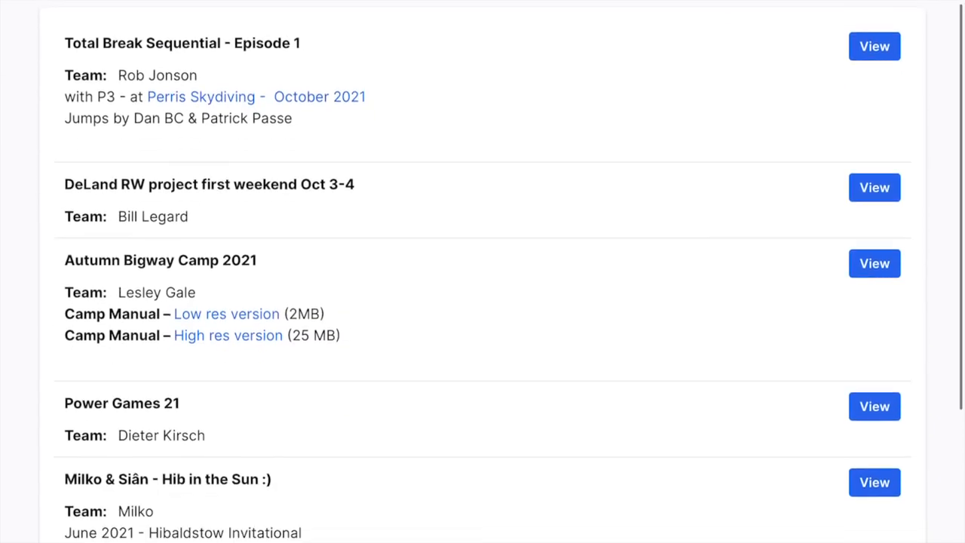
{"action": "scroll", "scroll_direction": "down", "scroll_amount": 3}
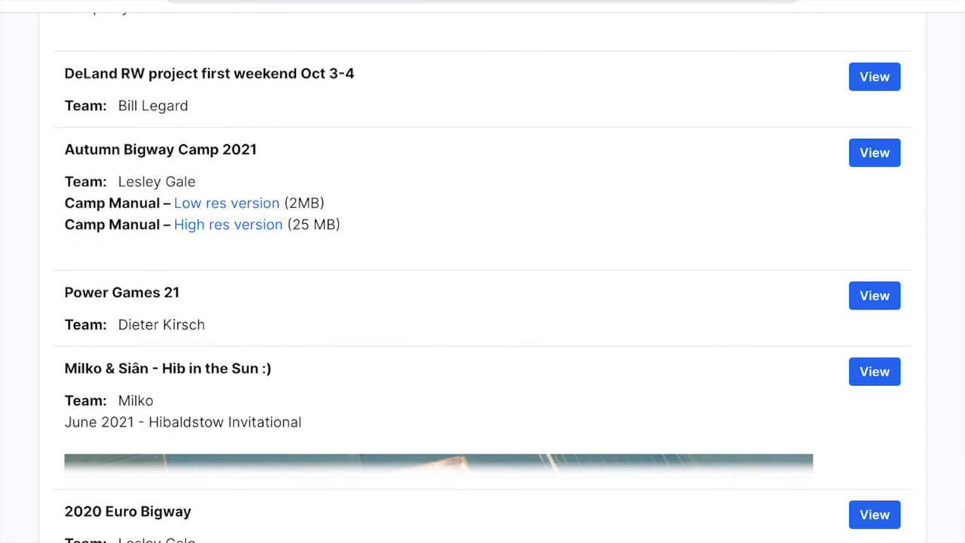
{"action": "left_click", "coordinate": [875, 152]}
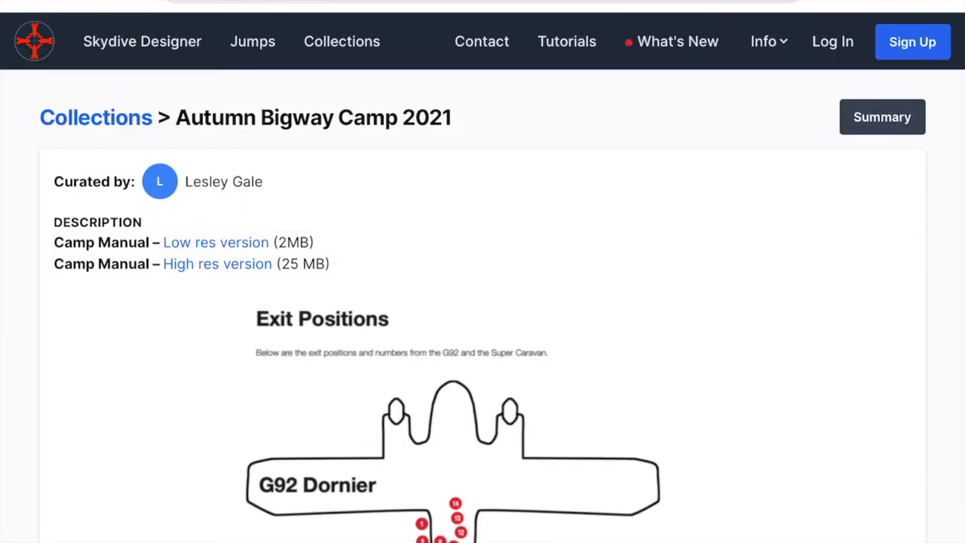
{"action": "scroll", "scroll_direction": "down", "scroll_amount": 3}
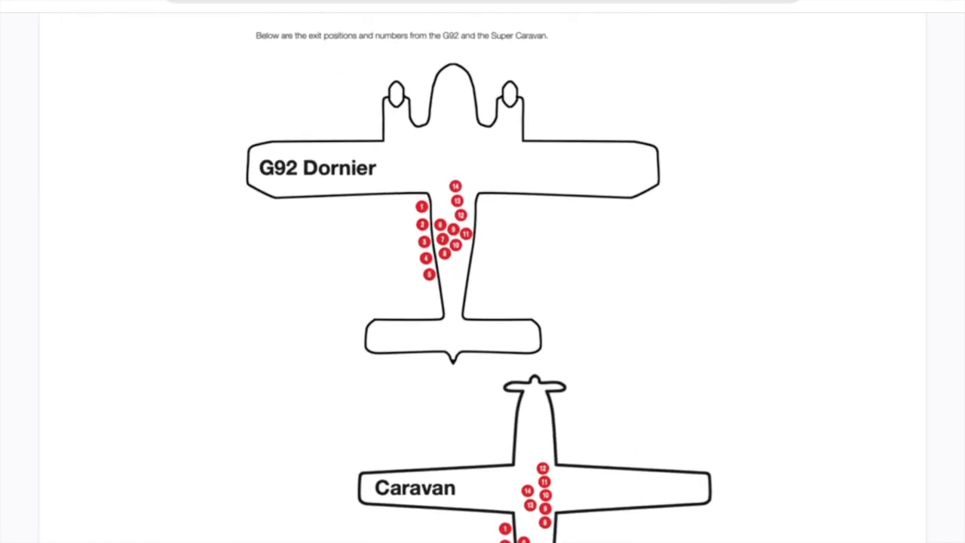
{"action": "scroll", "scroll_direction": "down", "scroll_amount": 3}
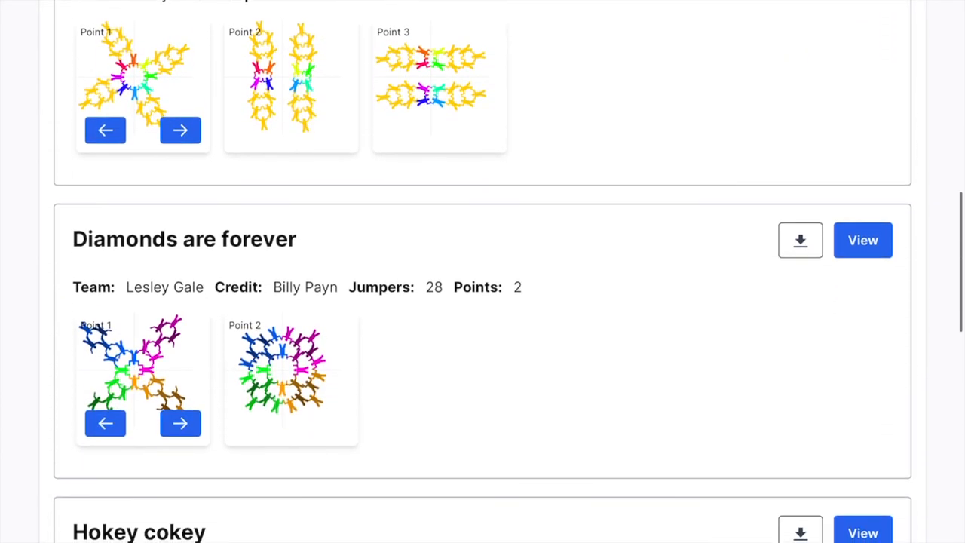
- Step the 'Diamonds are forever' jump preview to point 2 and look over the collection
{"action": "left_click", "coordinate": [181, 422]}
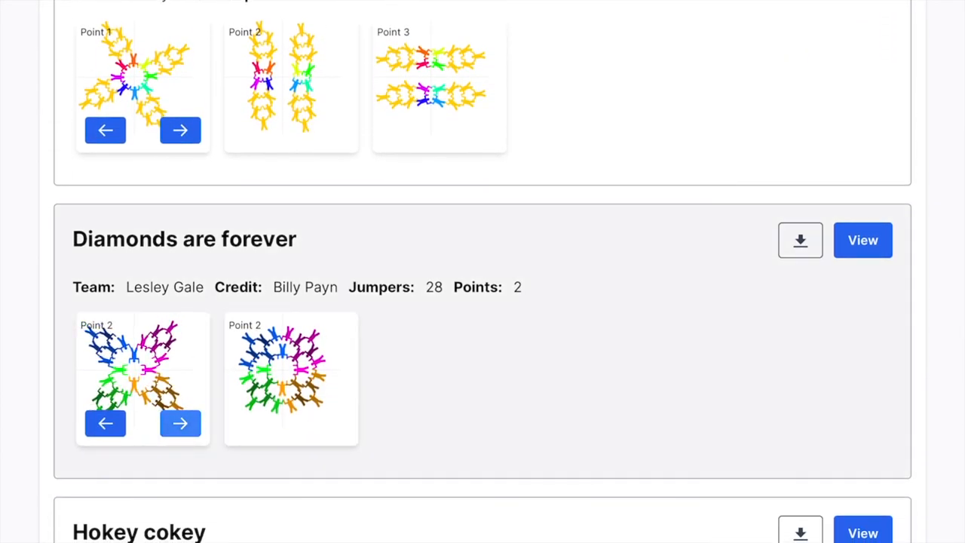
{"action": "left_click", "coordinate": [862, 239]}
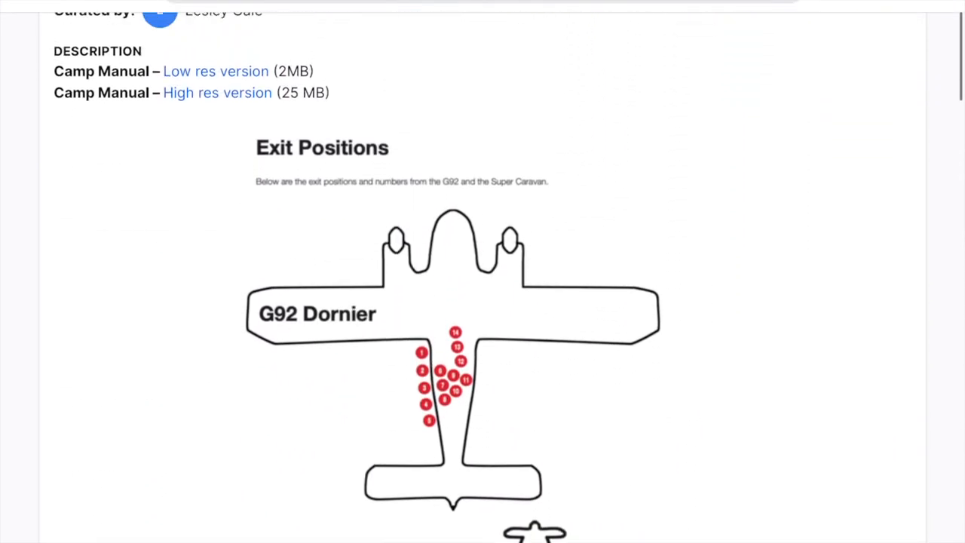
{"action": "scroll", "scroll_direction": "up", "scroll_amount": 3}
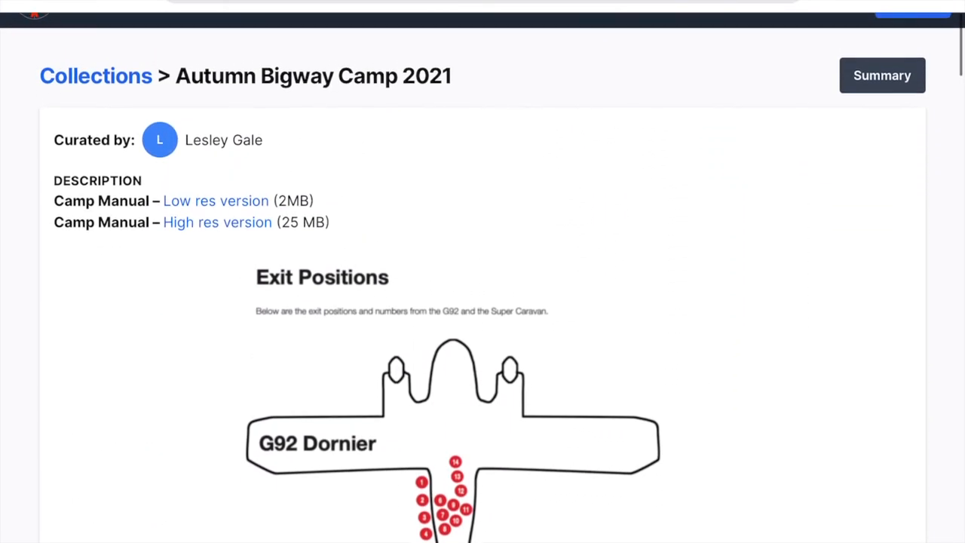